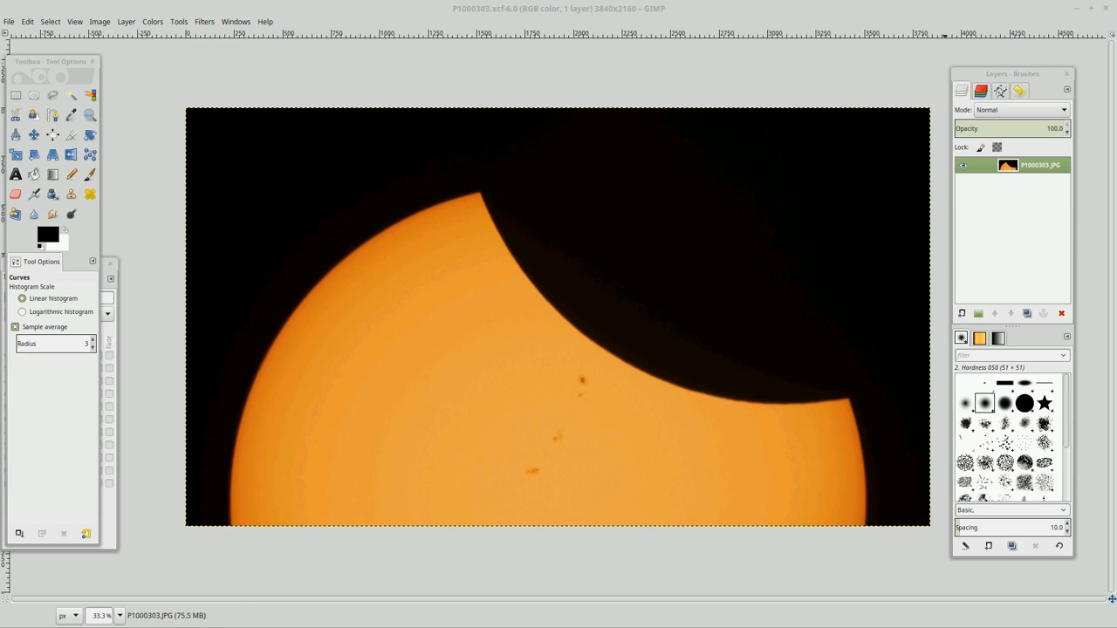
Duplicate the eclipse photo layer and set the copy's blend mode to Value
right_click(1029, 165)
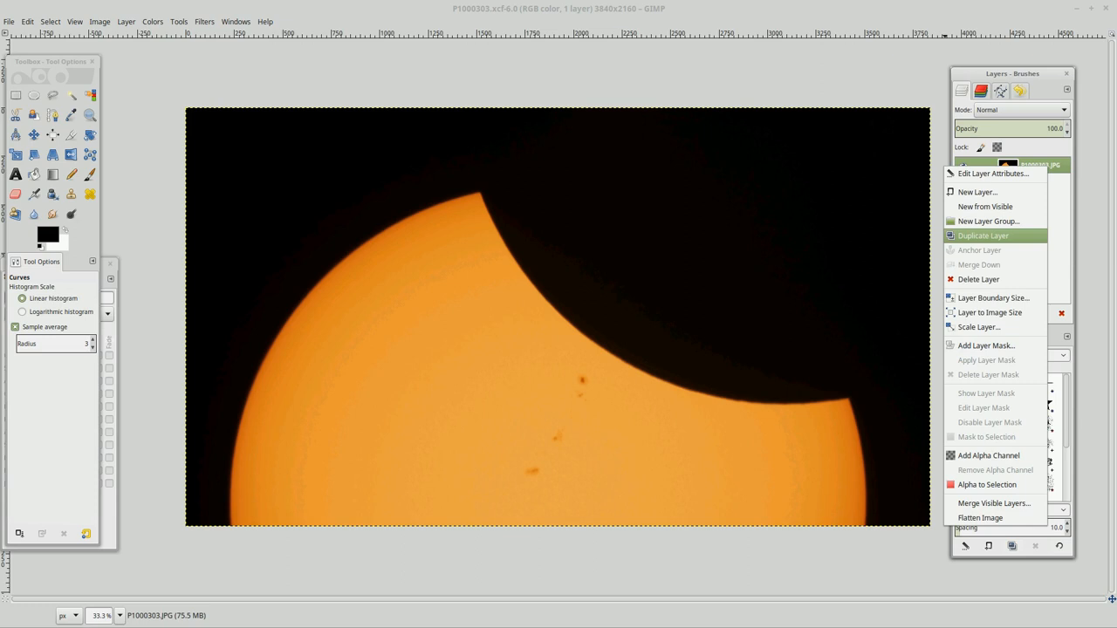
click(982, 236)
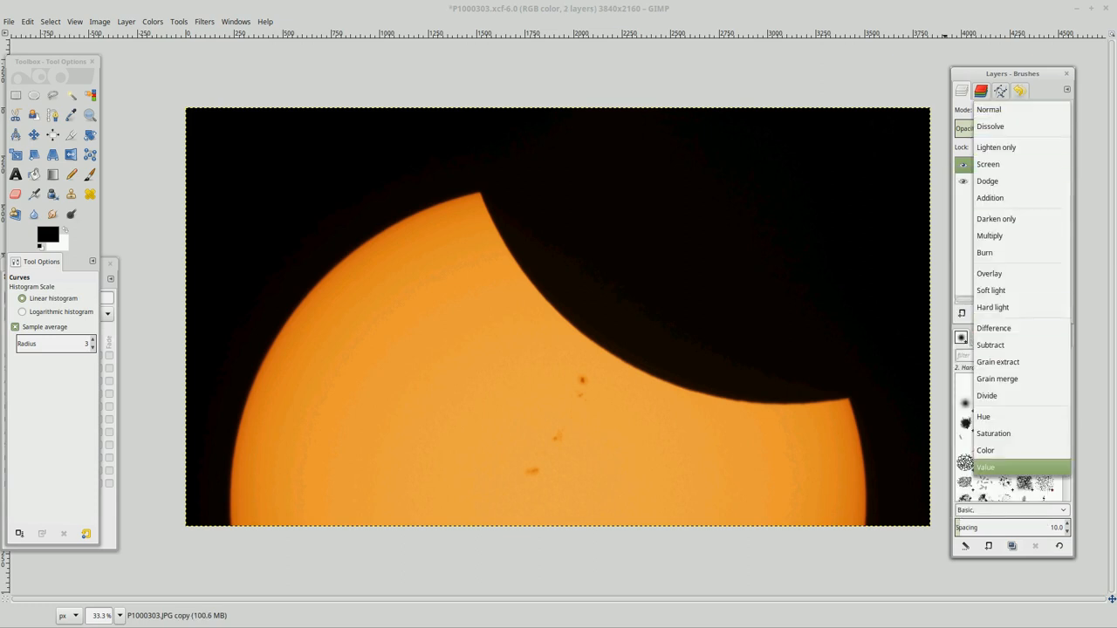
click(152, 22)
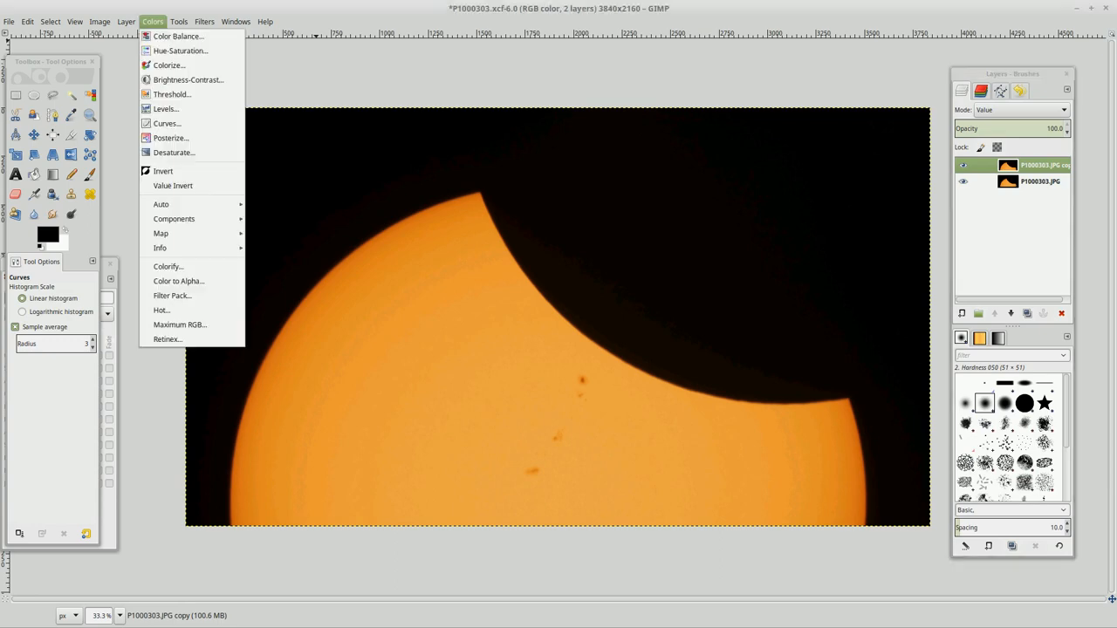
Apply Levels to the copy with the Value midtone gamma raised to 4.27
click(165, 109)
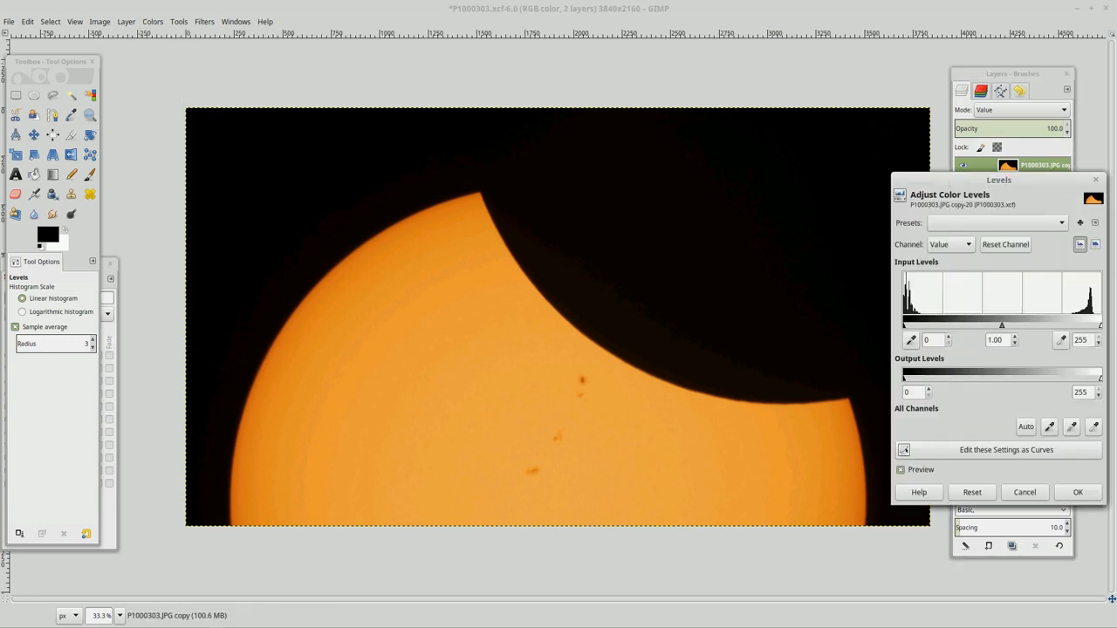
drag(1001, 323, 950, 324)
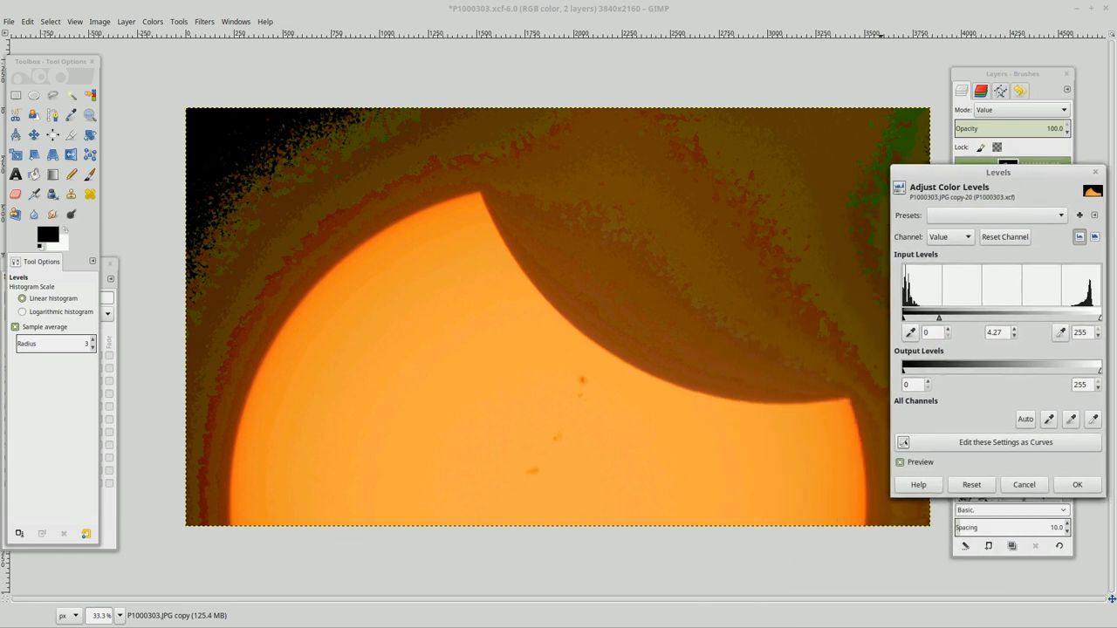
click(1076, 484)
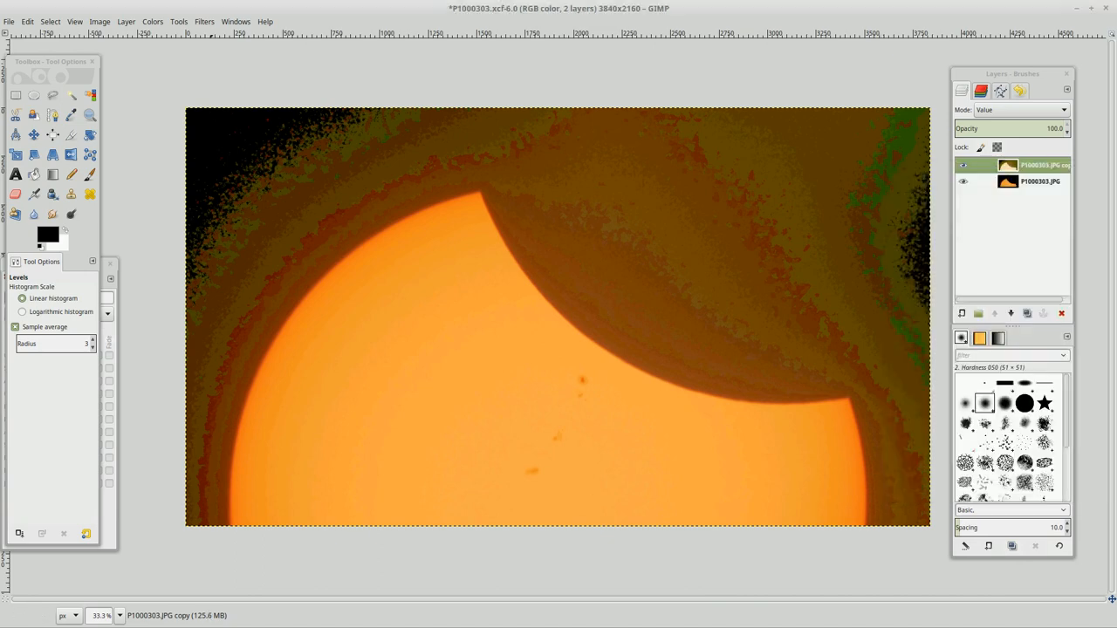
click(152, 21)
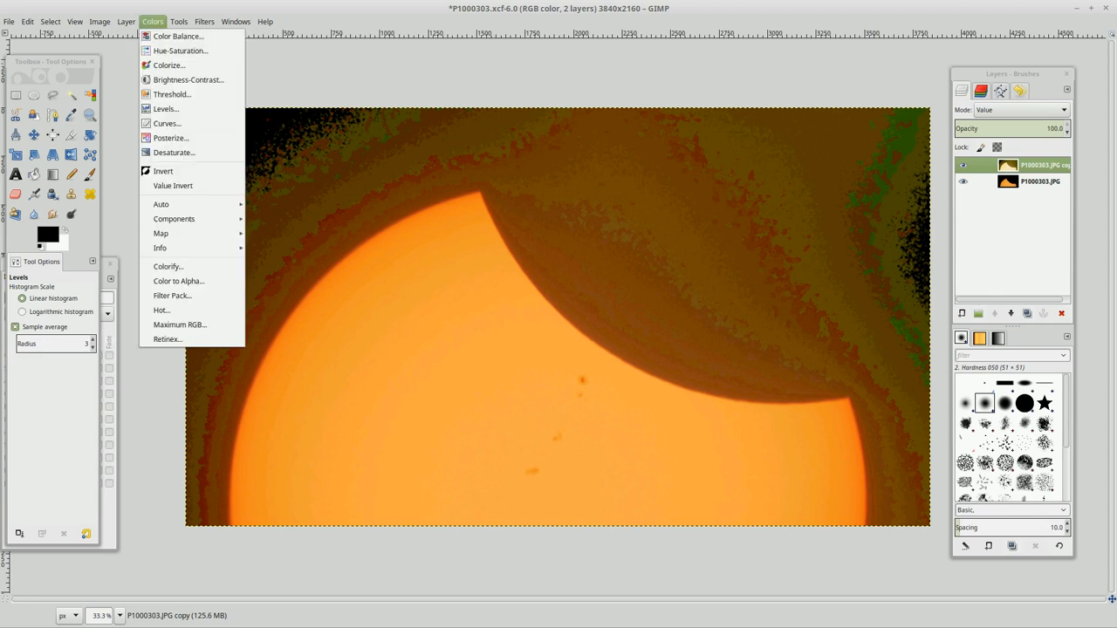
mouse_move(165, 123)
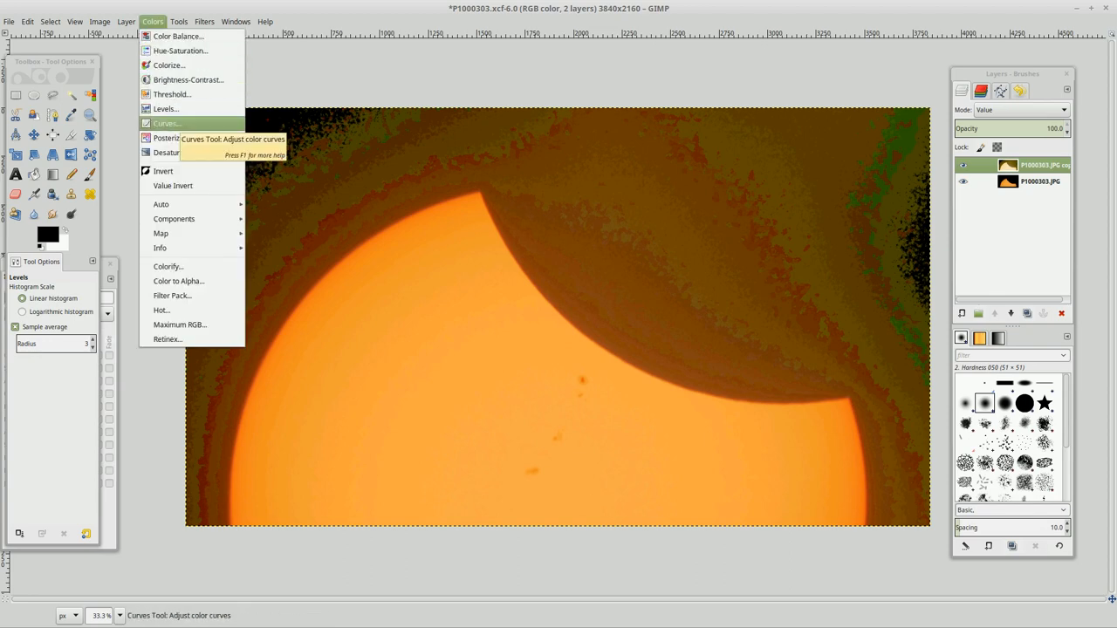
click(166, 123)
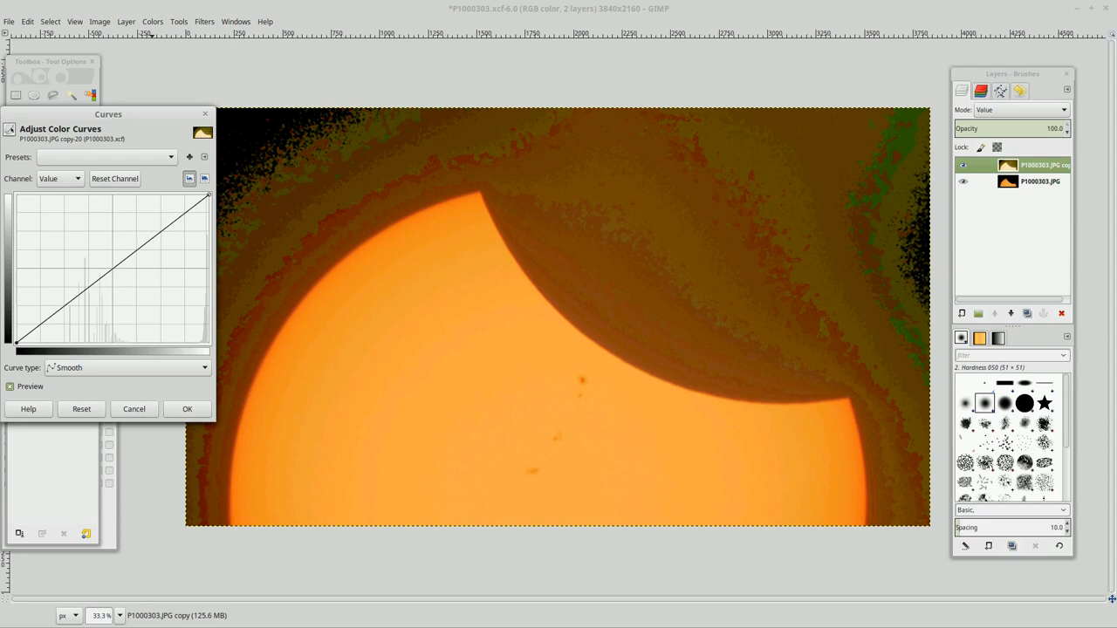
drag(107, 113, 897, 100)
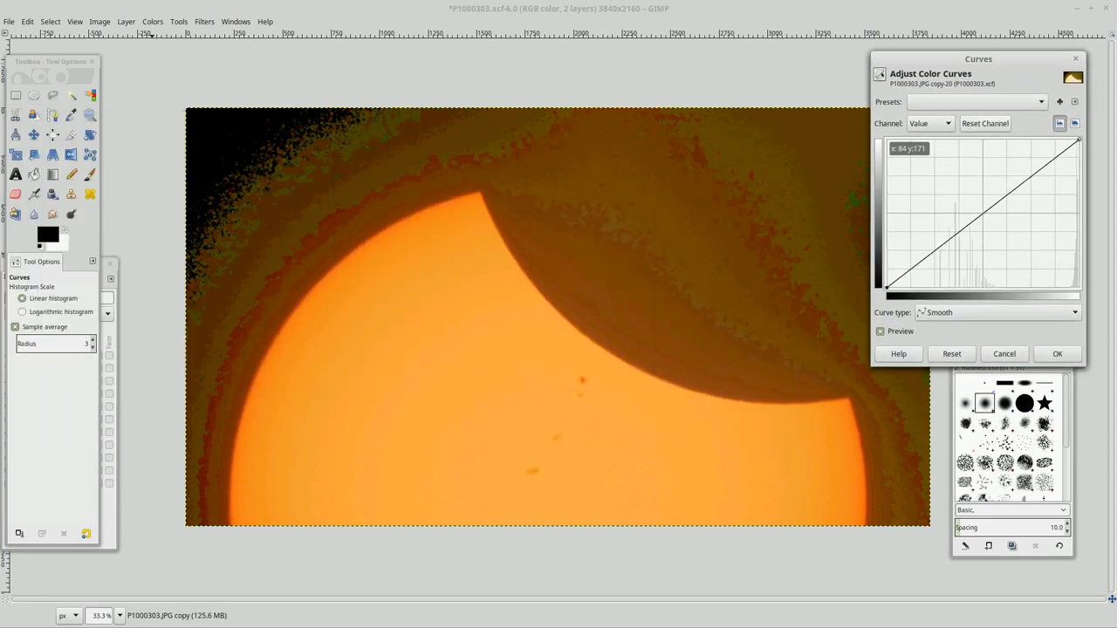
click(927, 123)
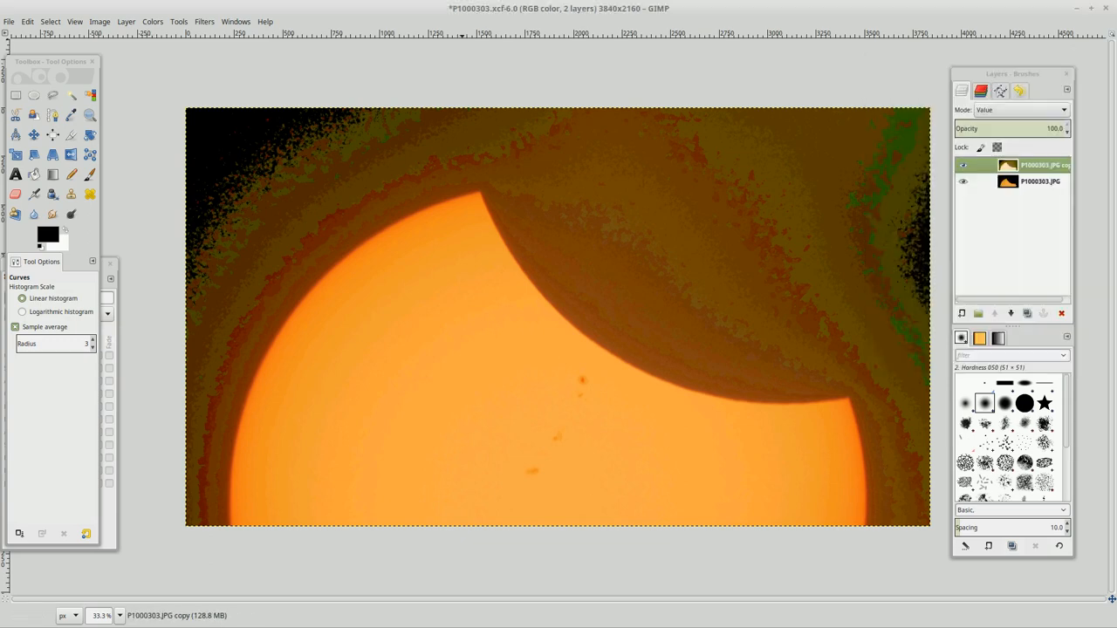
click(152, 21)
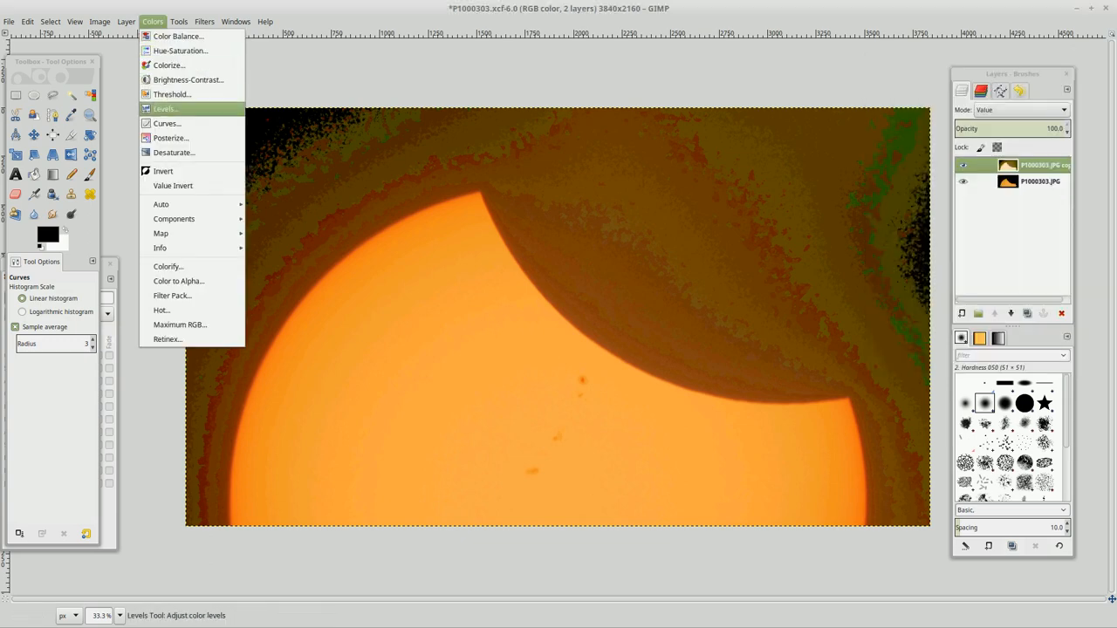
In Levels, raise the Red channel gamma to 3.30 and move the dialog off the photo
click(165, 108)
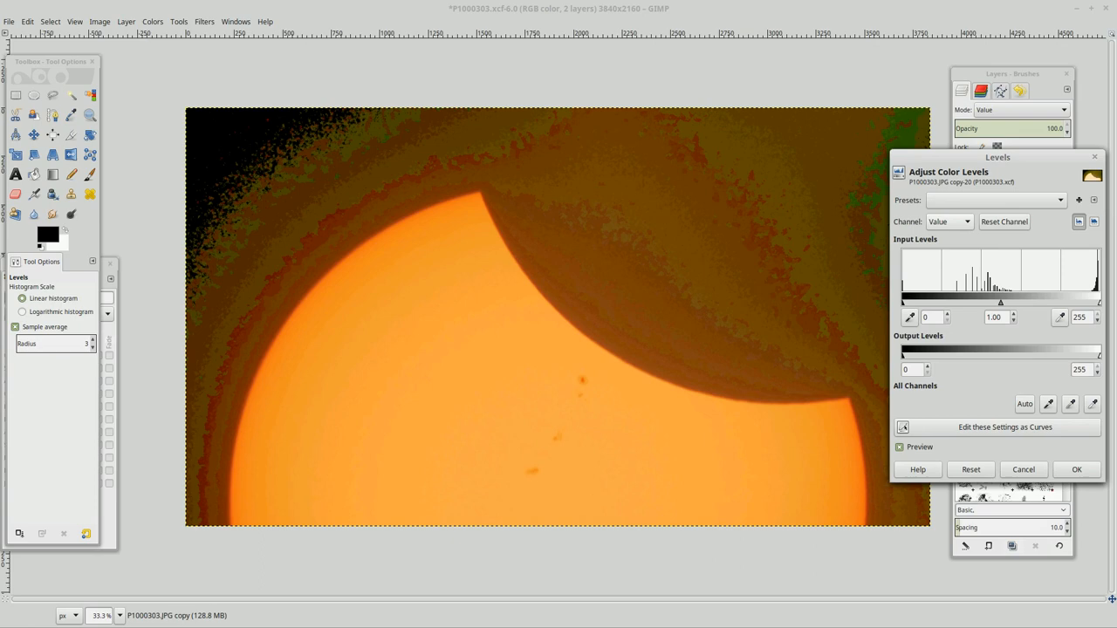
click(949, 221)
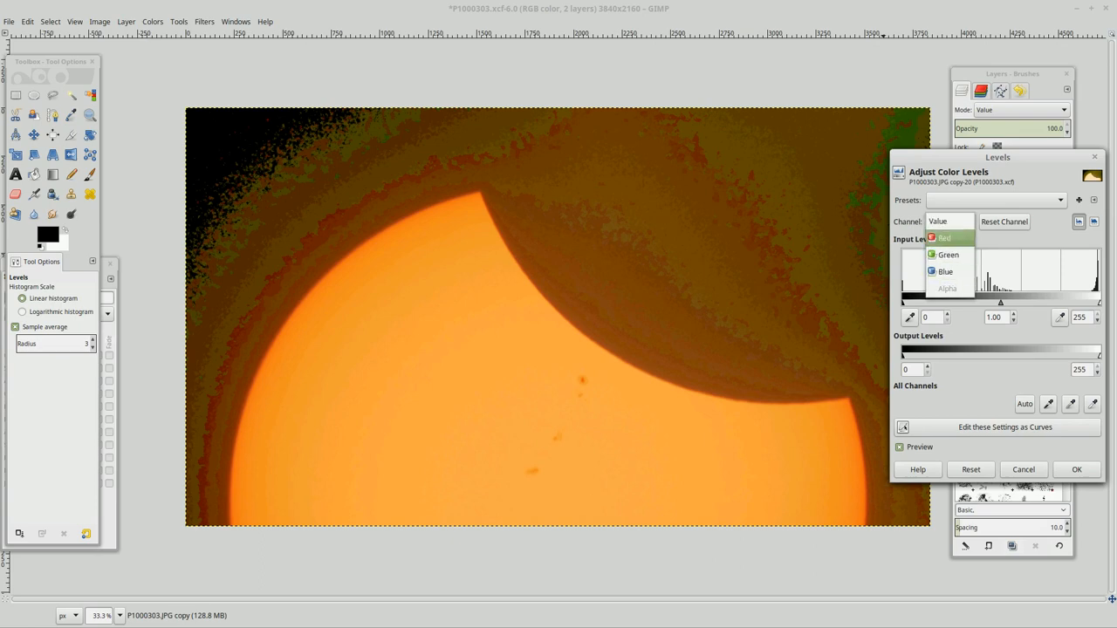
click(944, 237)
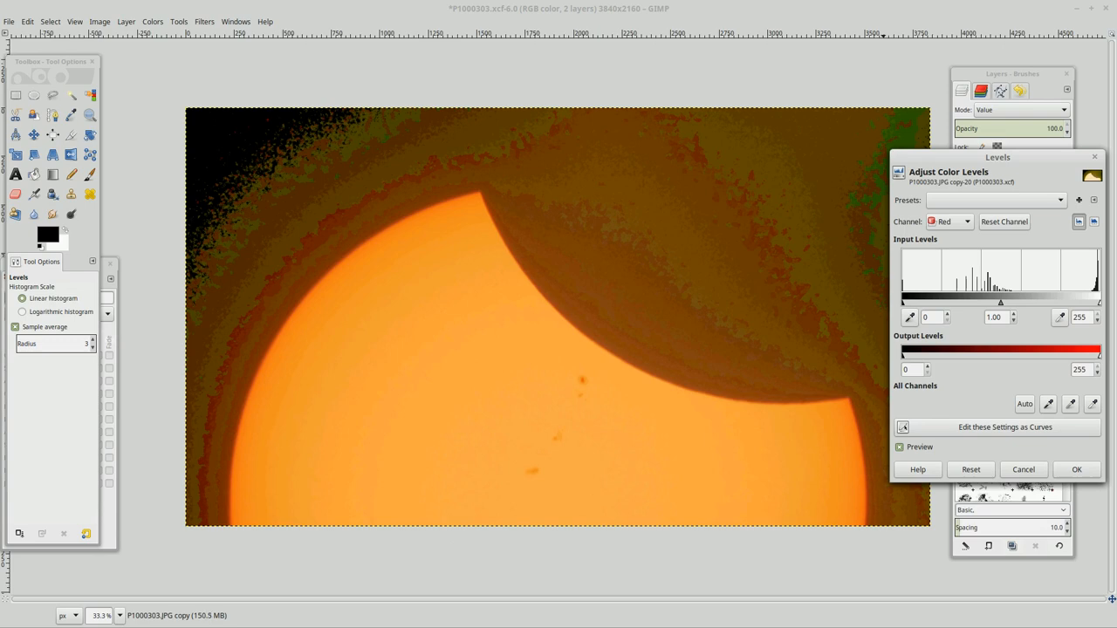
drag(1002, 301, 960, 301)
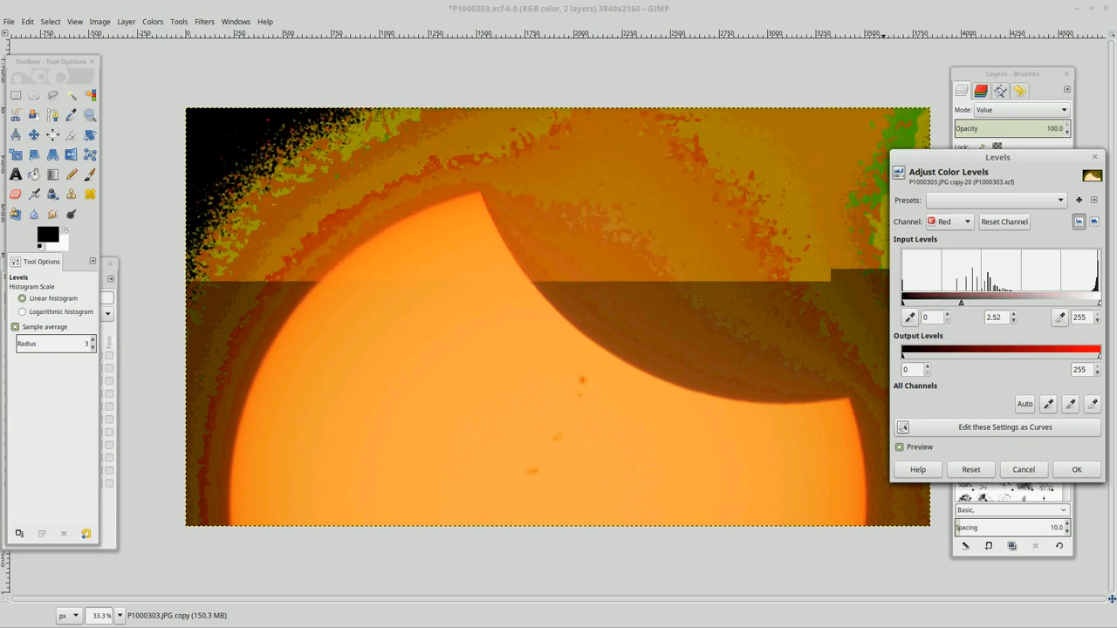
drag(960, 303, 948, 302)
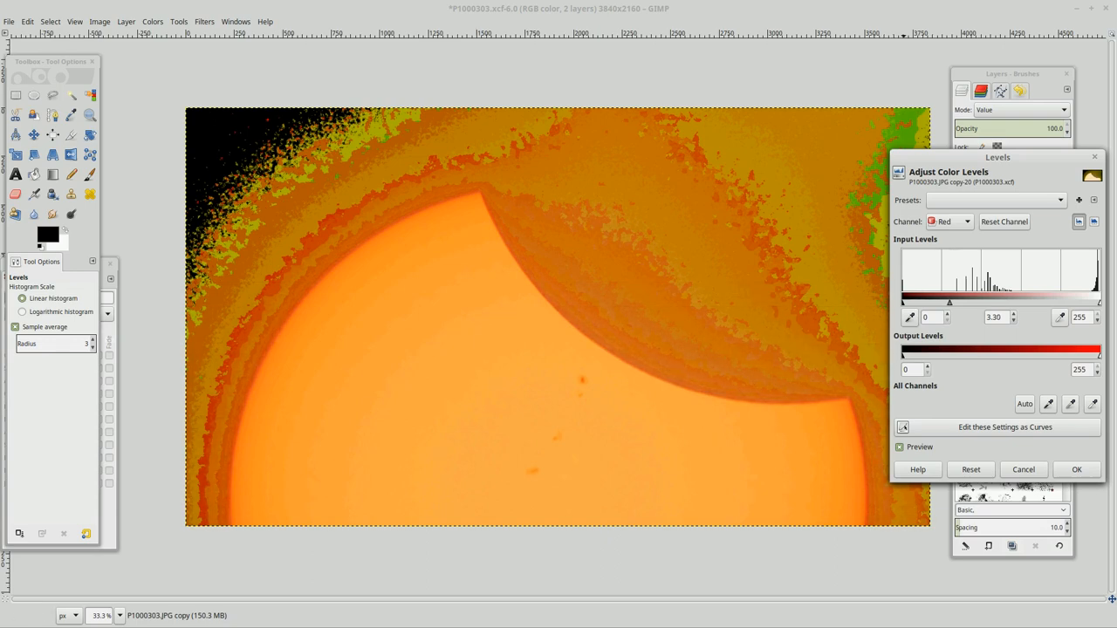
drag(997, 157, 1029, 175)
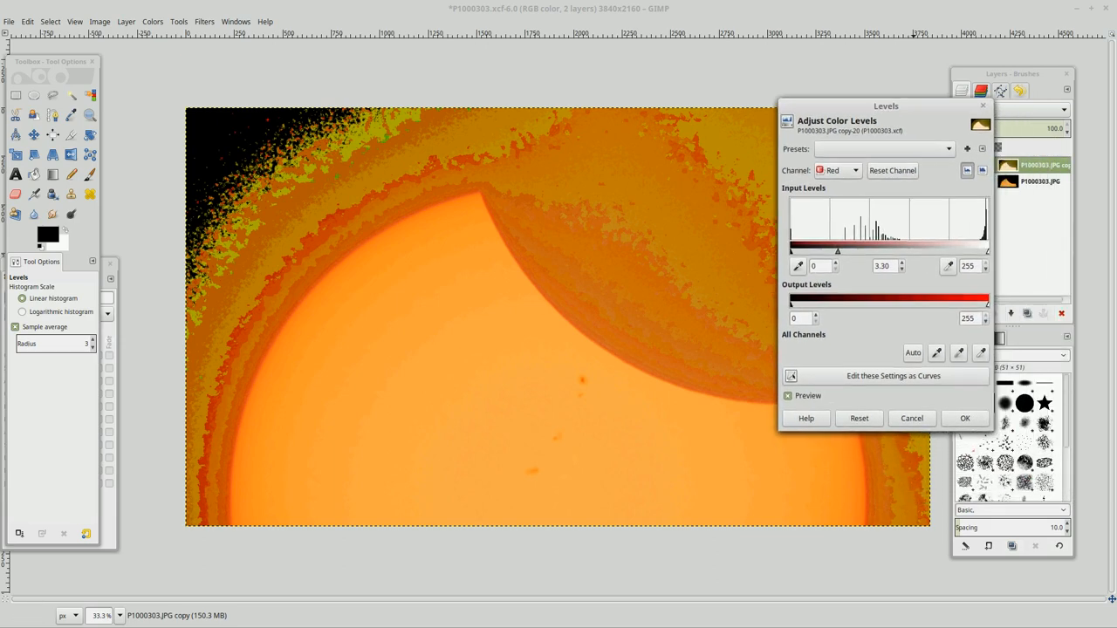
Lower the Green gamma to 0.42, raise the Blue gamma to 6.15, and apply the levels
click(836, 170)
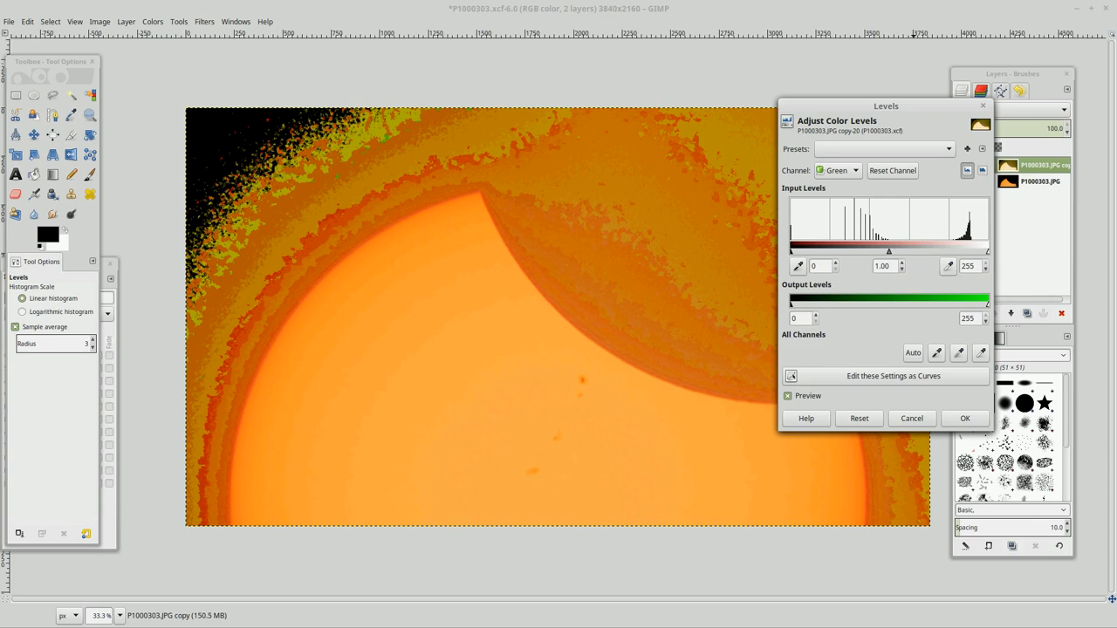
drag(888, 251, 843, 252)
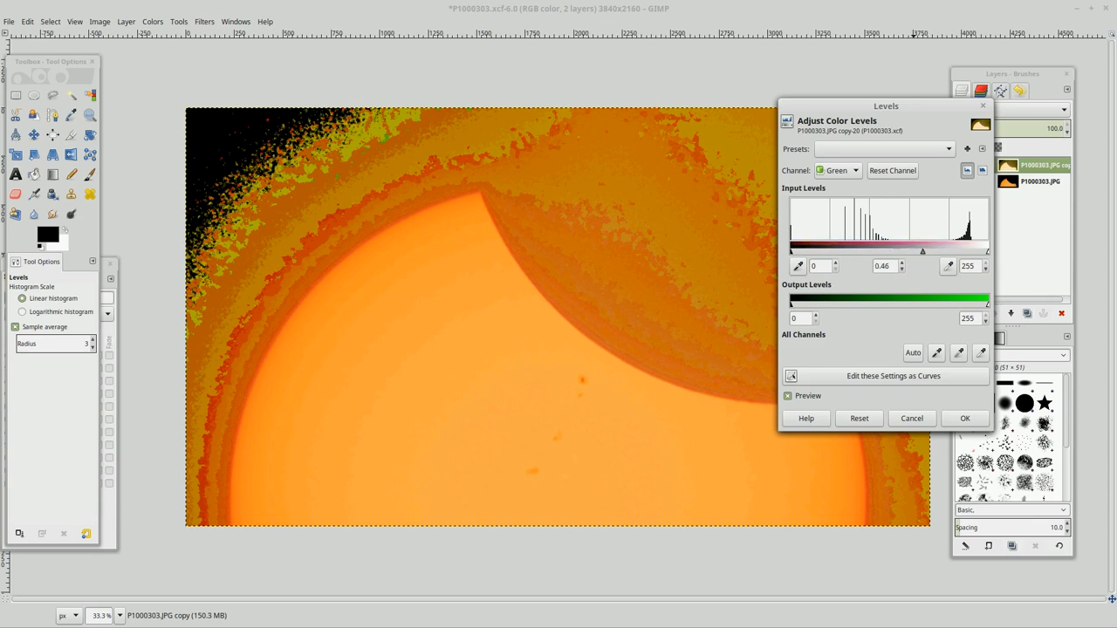
drag(922, 250, 832, 250)
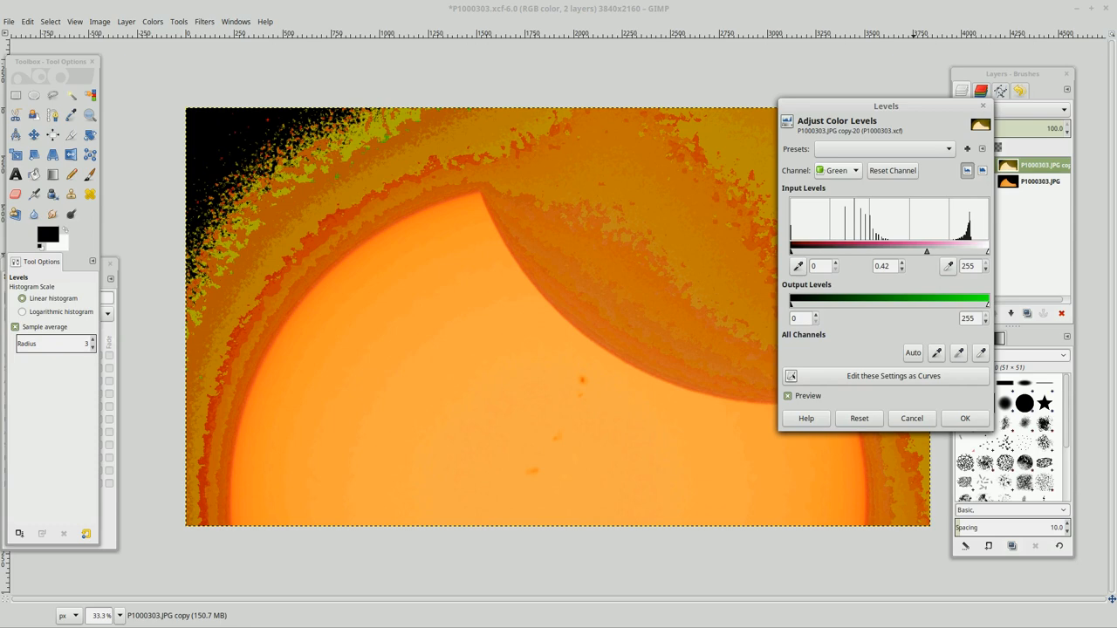
click(836, 170)
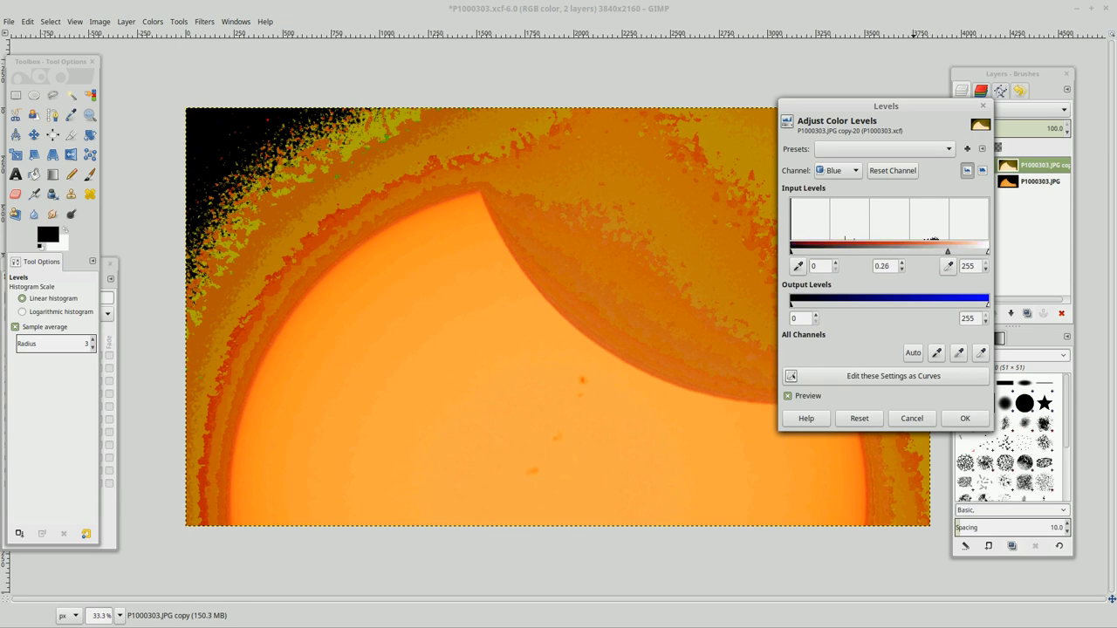
text(0.17)
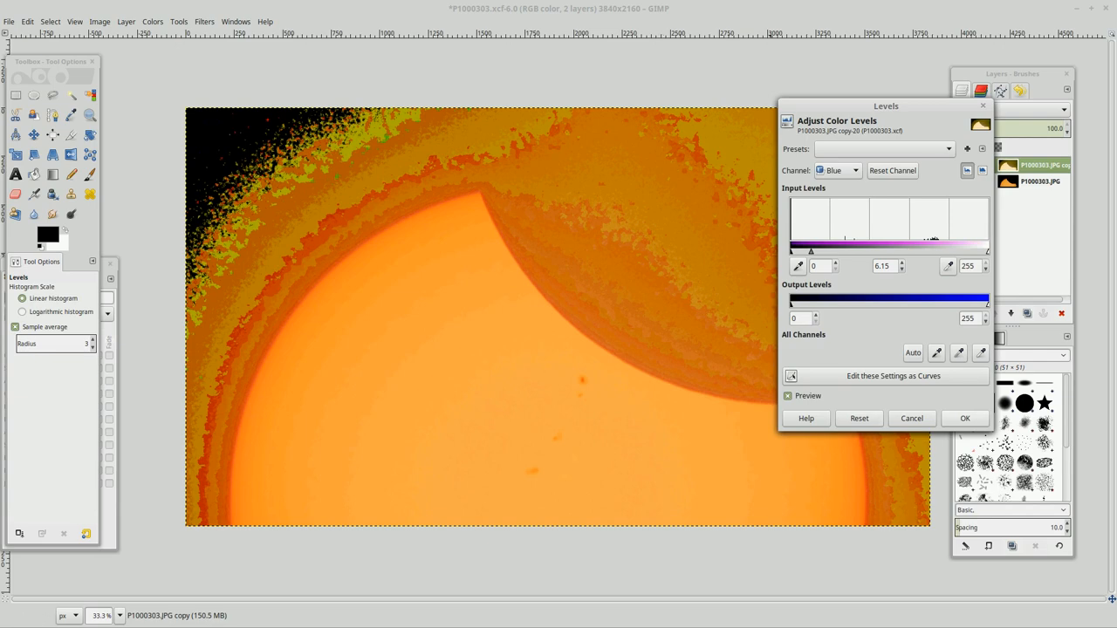
click(964, 418)
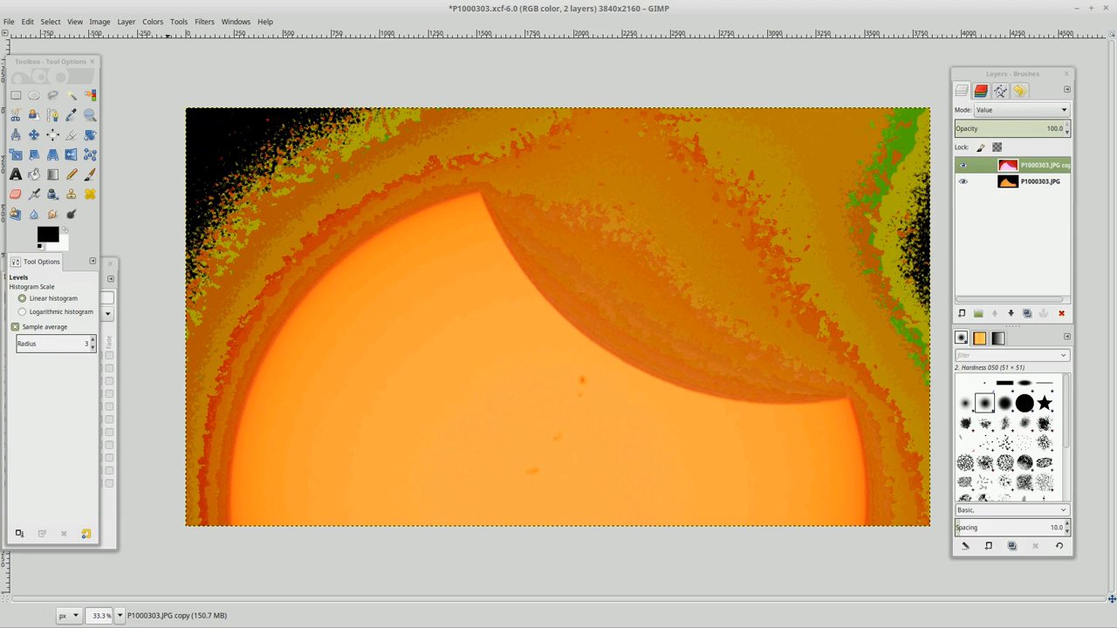
Start a Curves adjustment and bow the red channel curve upward
click(153, 21)
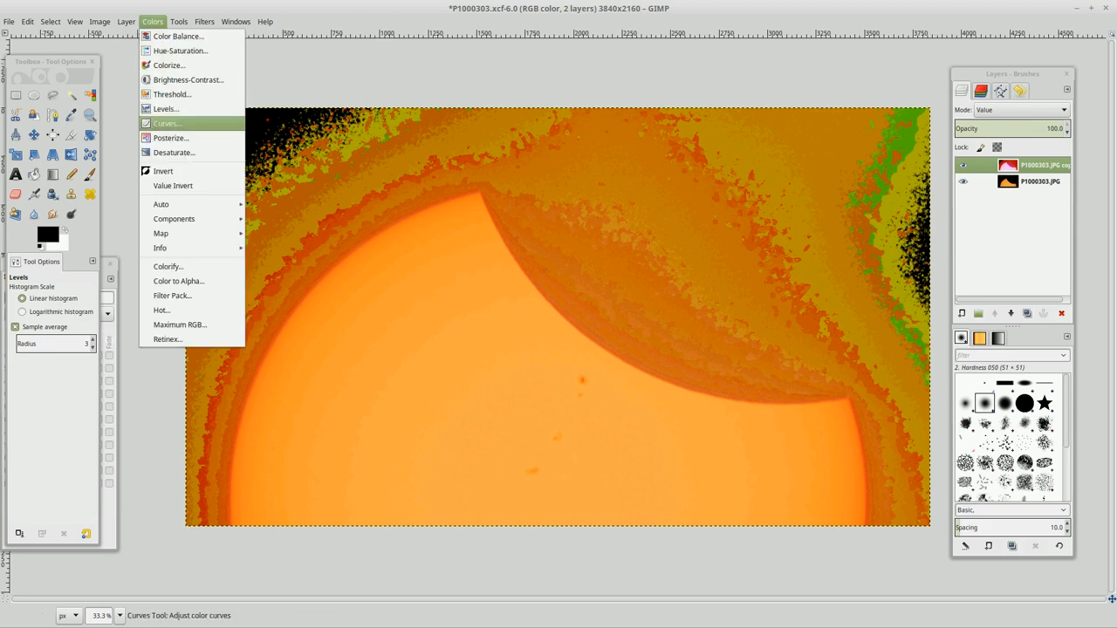
click(167, 123)
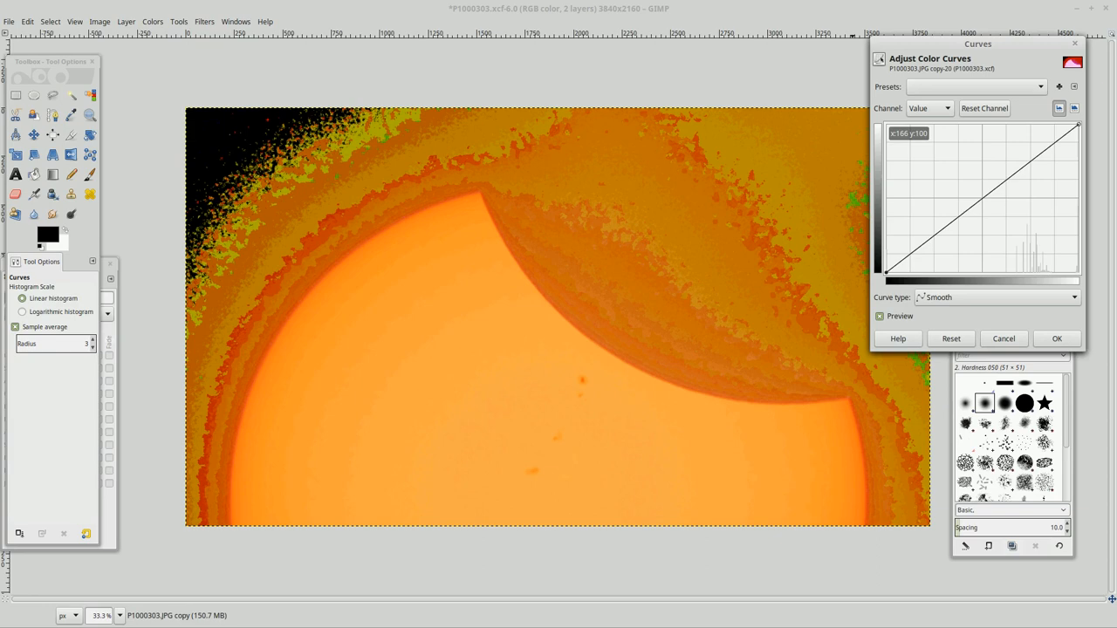
mouse_move(888, 133)
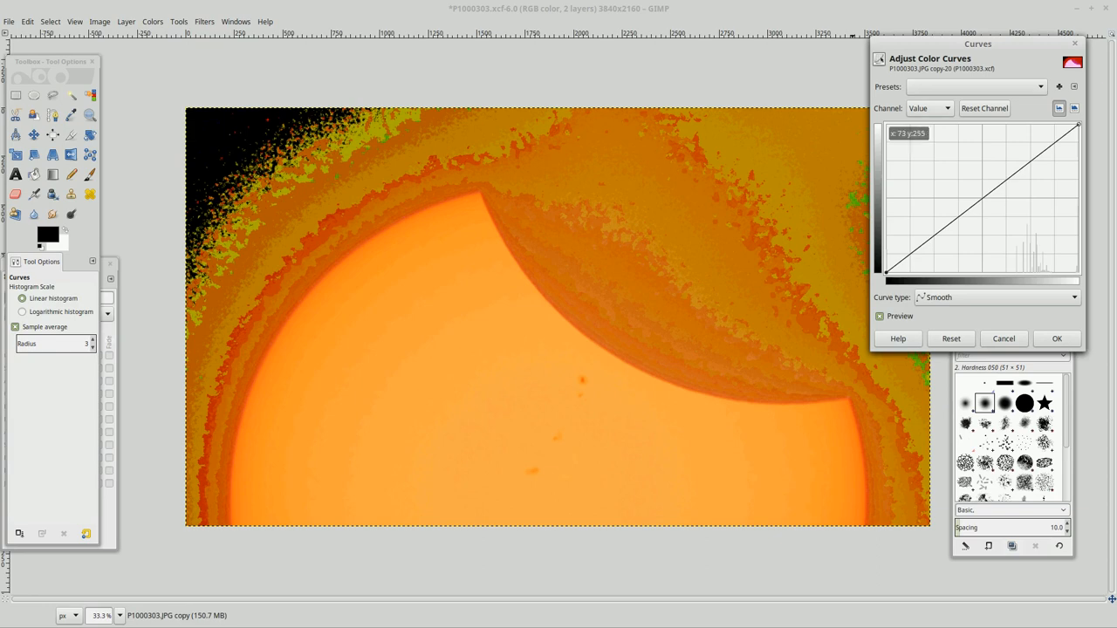
click(928, 107)
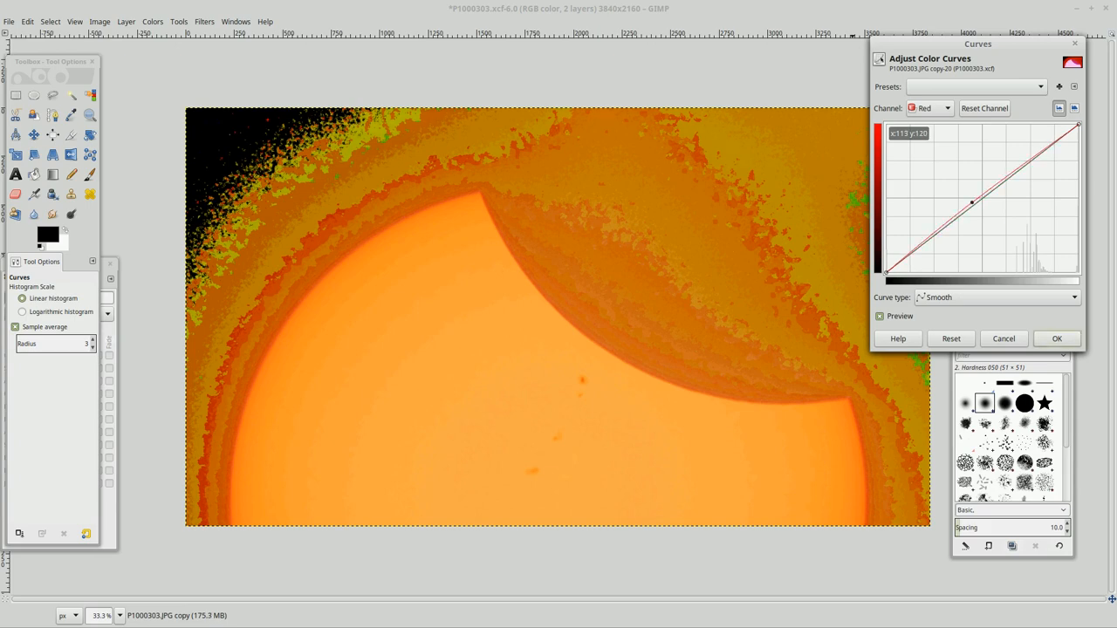
drag(971, 202, 953, 171)
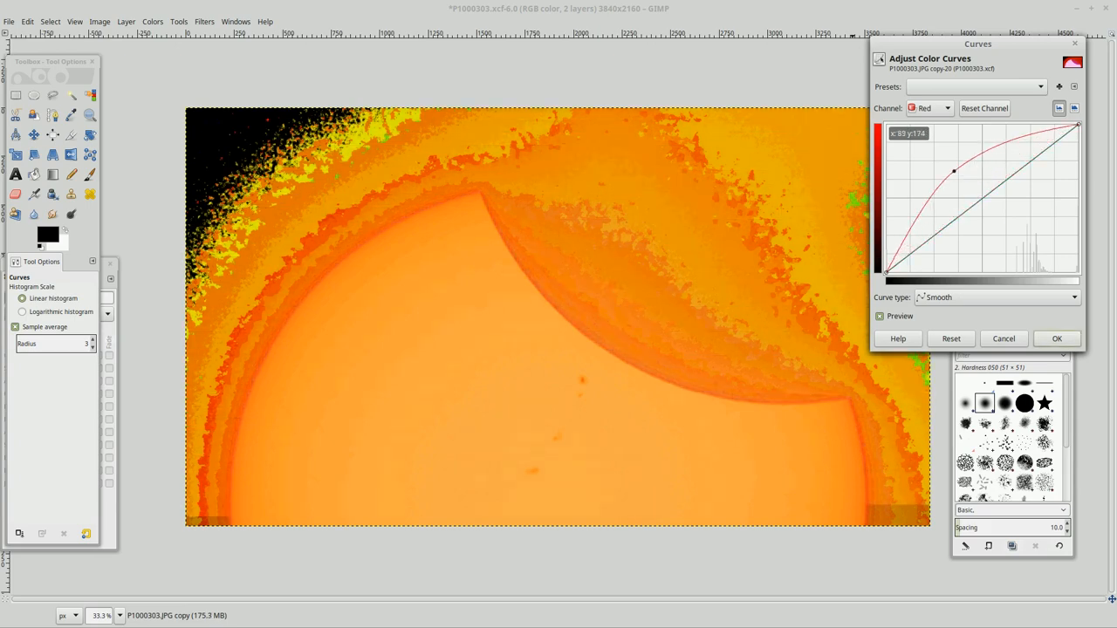
Pull the green channel curve down toward the bottom
click(946, 108)
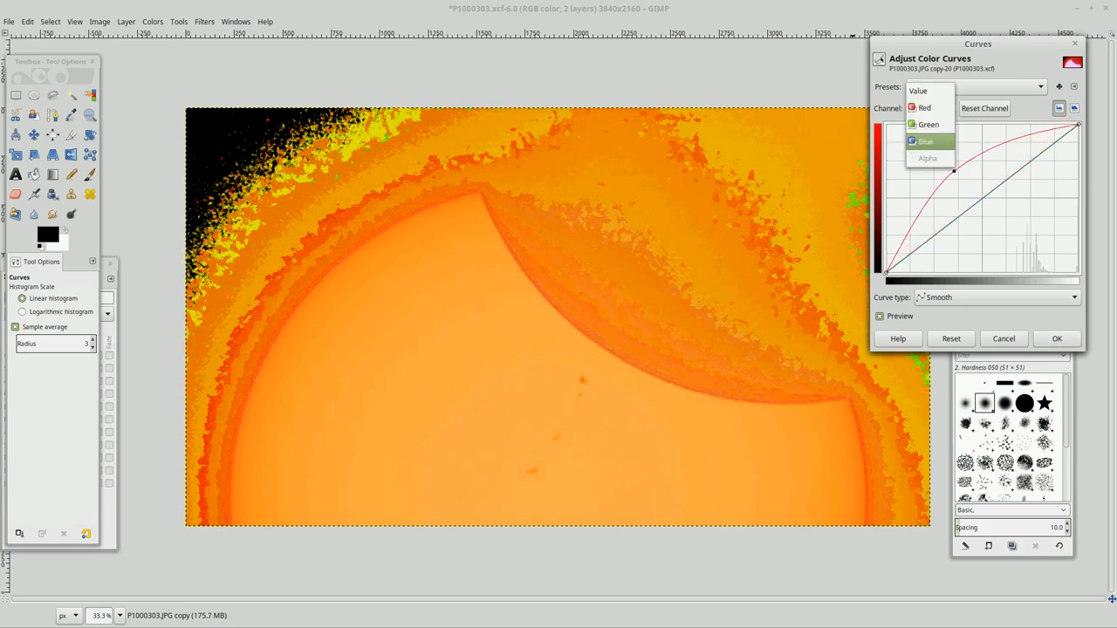
click(928, 124)
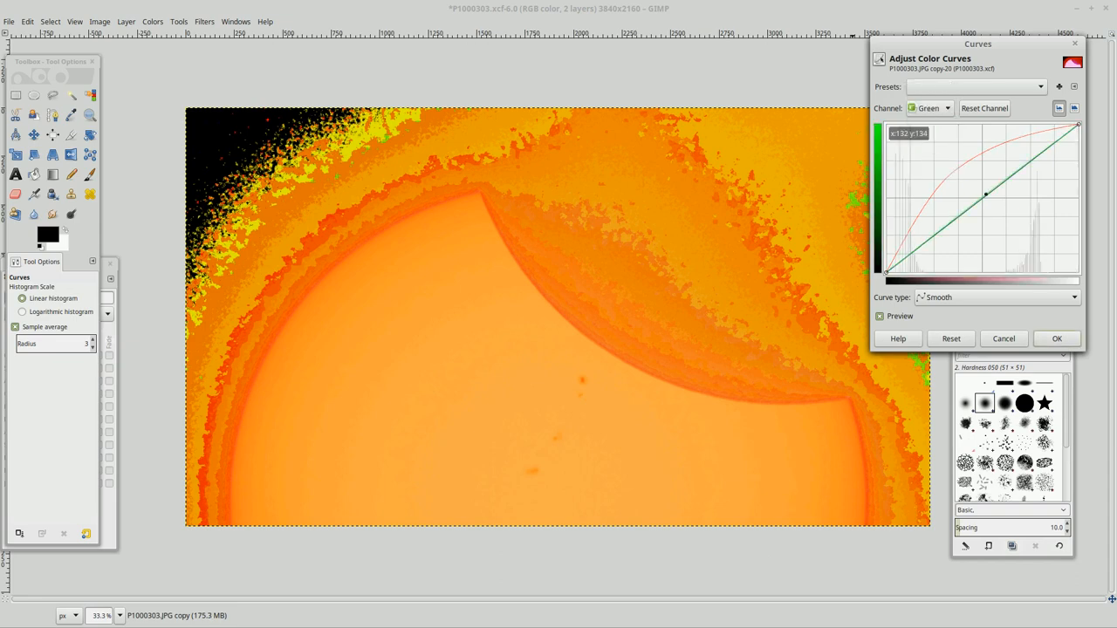
drag(984, 195, 956, 153)
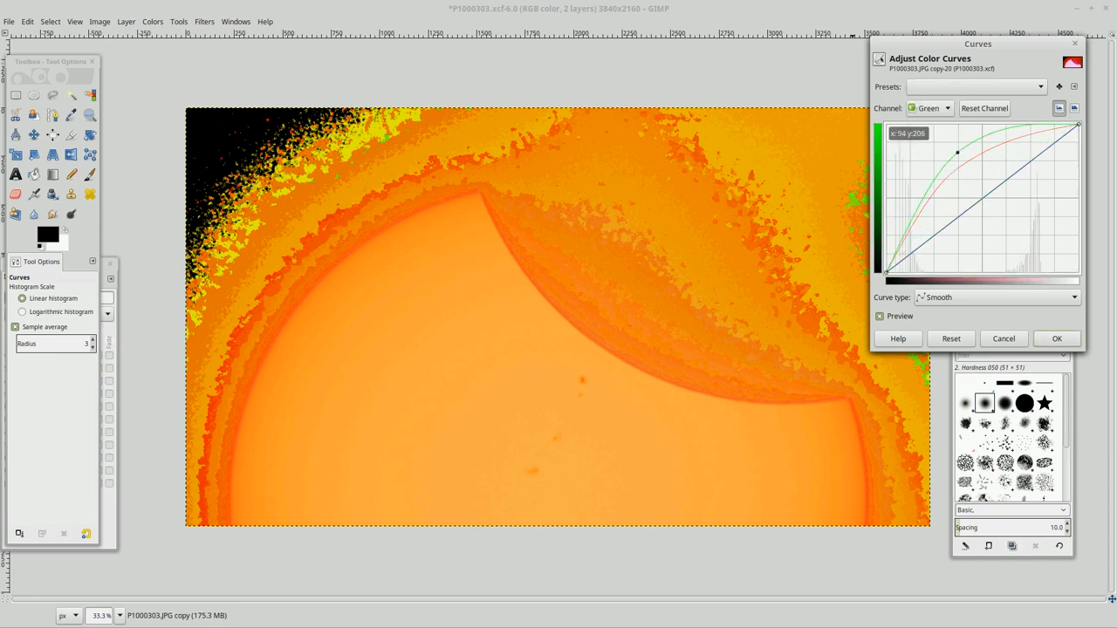
drag(957, 152, 1044, 241)
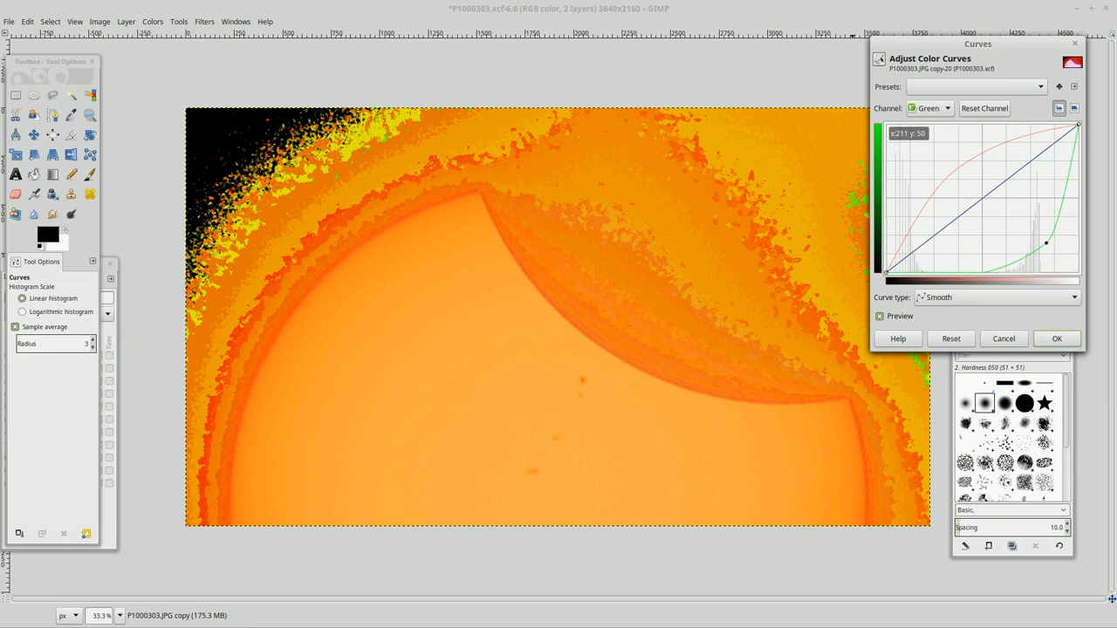
drag(1044, 241, 1051, 239)
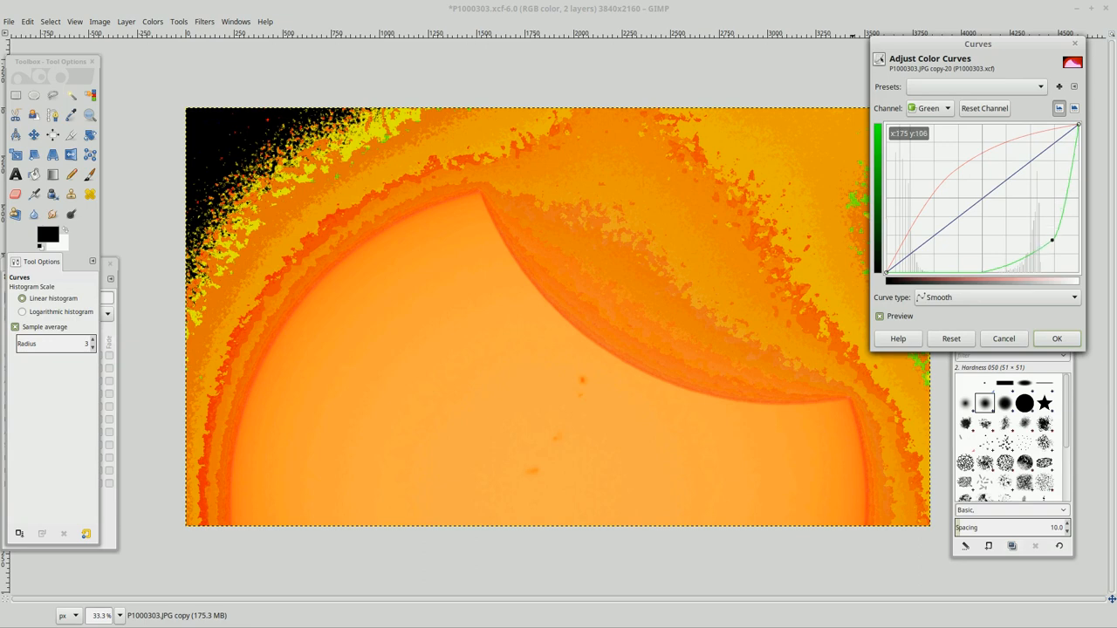
Drag the blue channel curve down low, flattening it along the bottom
click(949, 107)
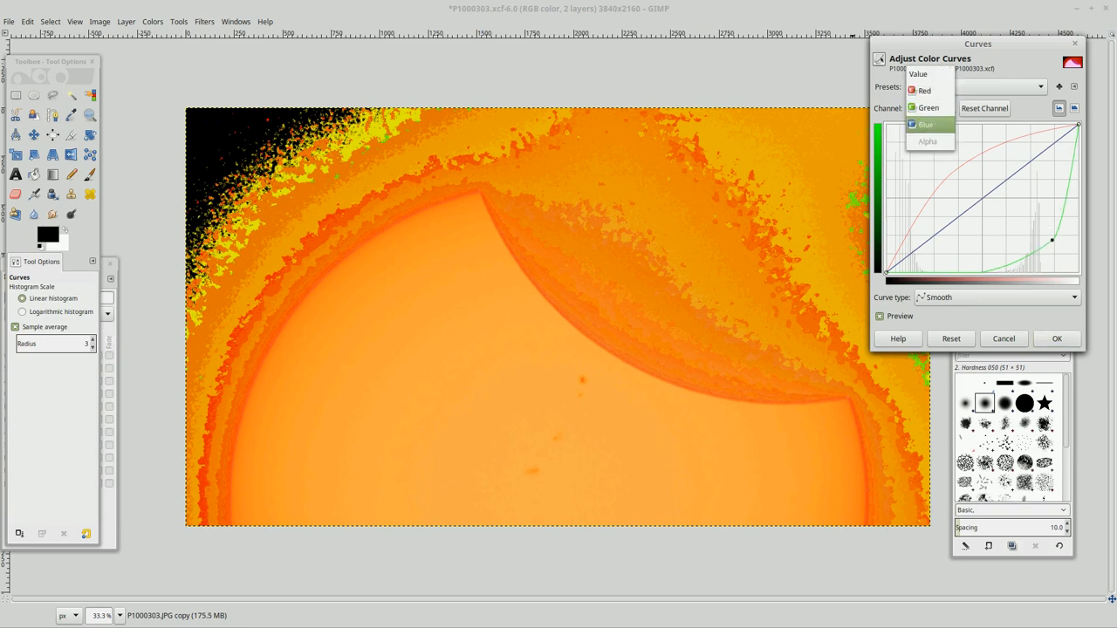
click(924, 124)
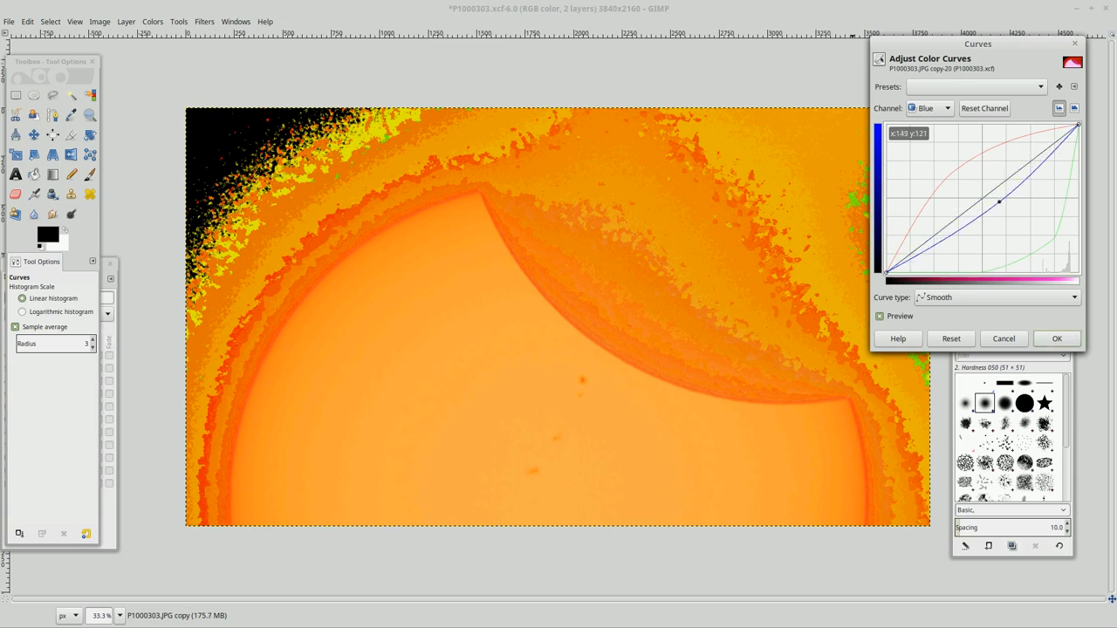
drag(999, 202, 921, 153)
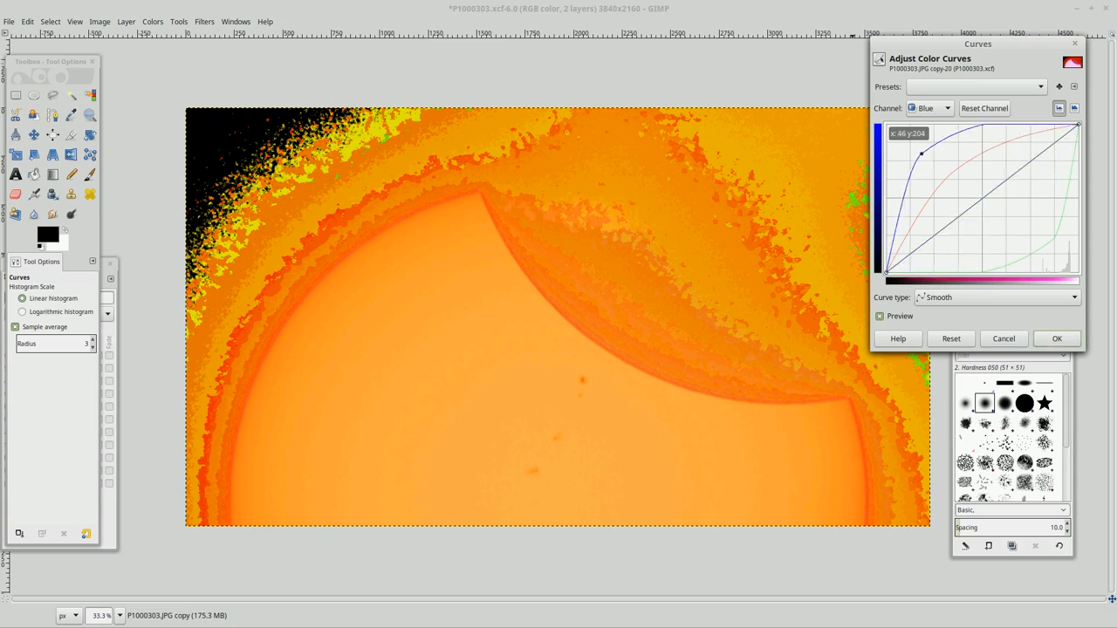
drag(920, 154, 1057, 268)
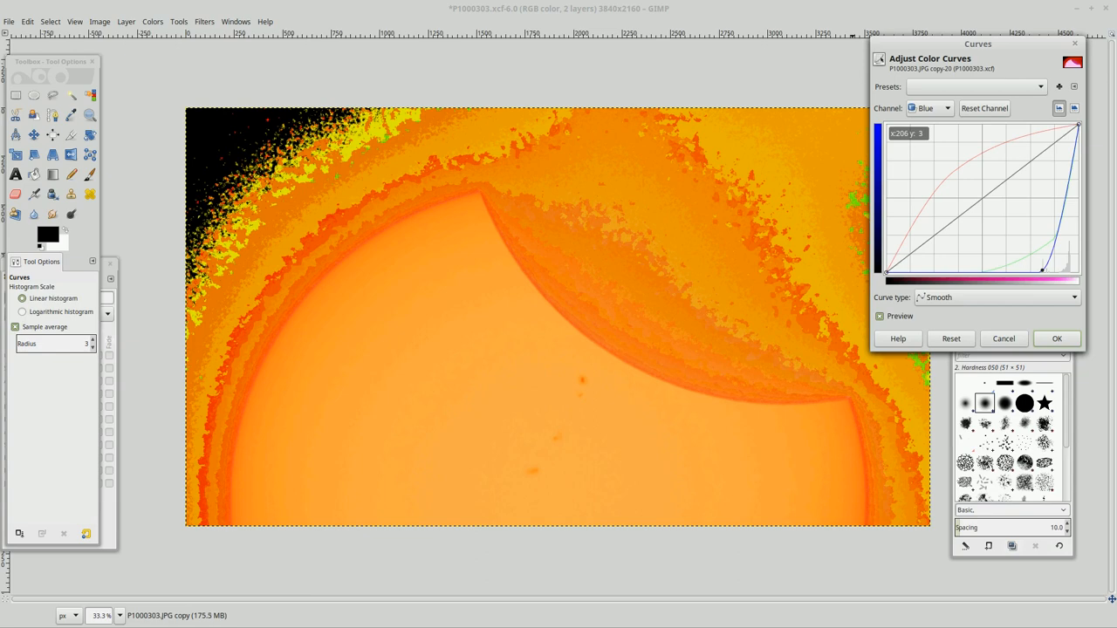
drag(1059, 257, 890, 136)
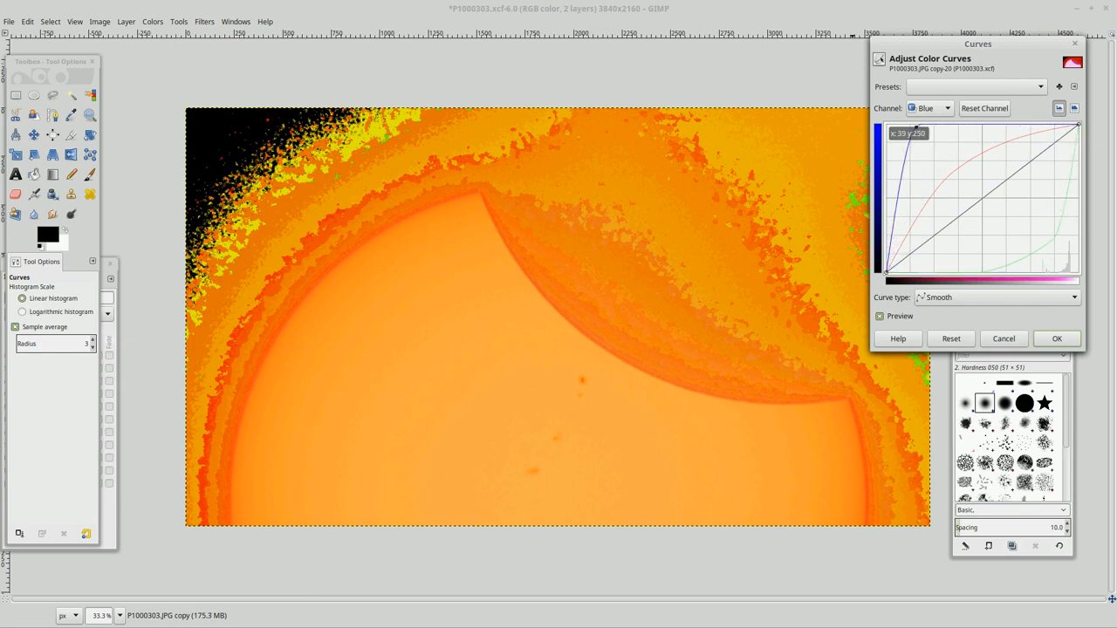
drag(894, 144, 1077, 127)
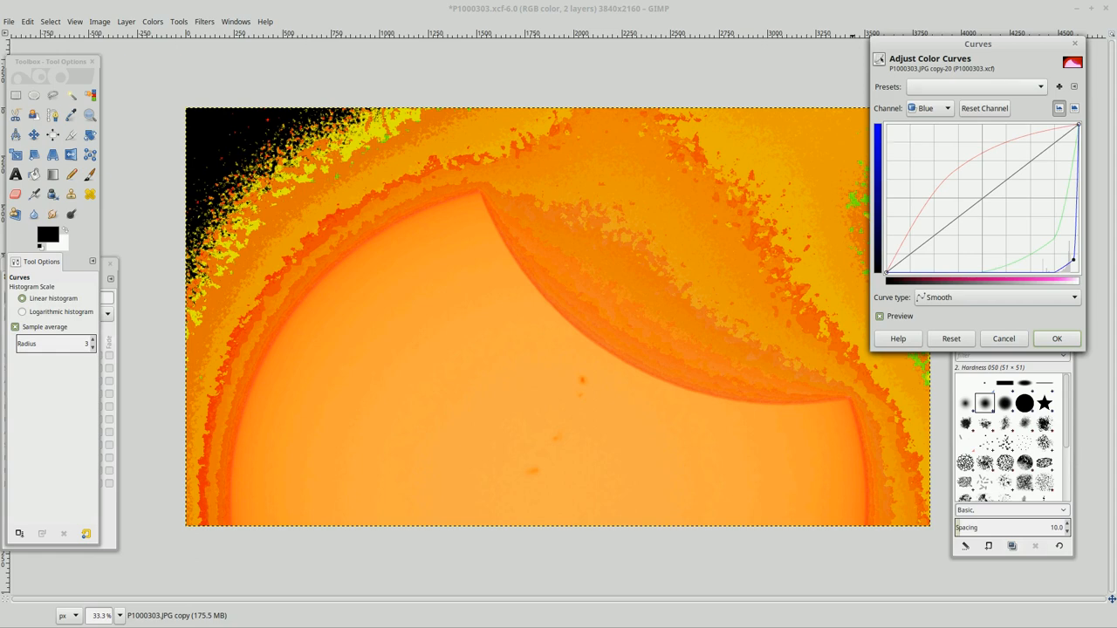
Switch to the Value channel and change its curve type from Smooth to Freehand
click(927, 109)
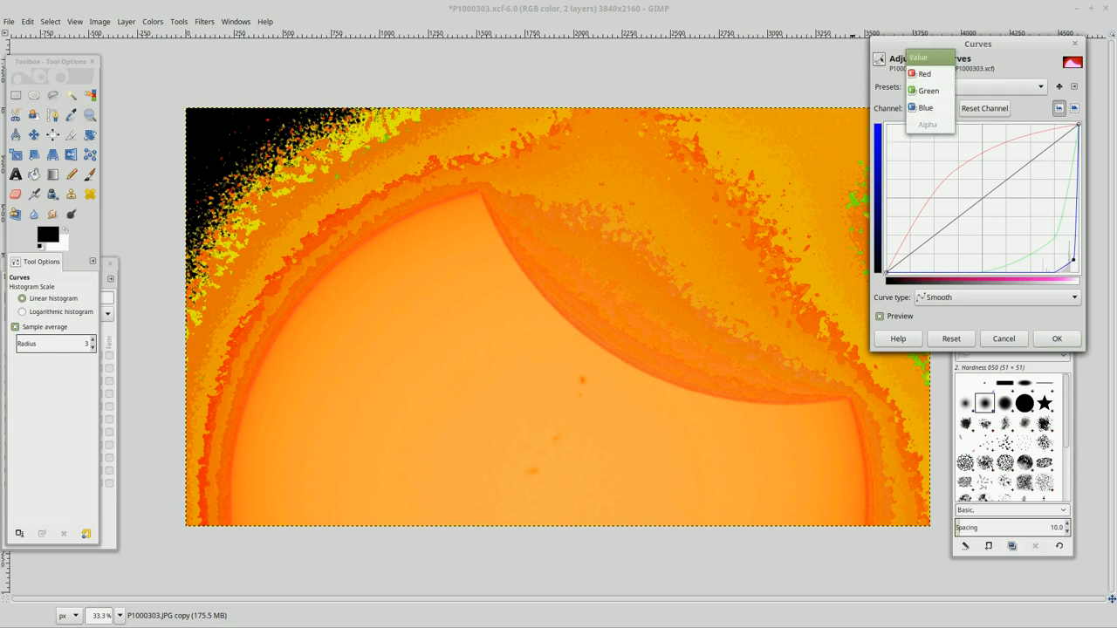
click(919, 58)
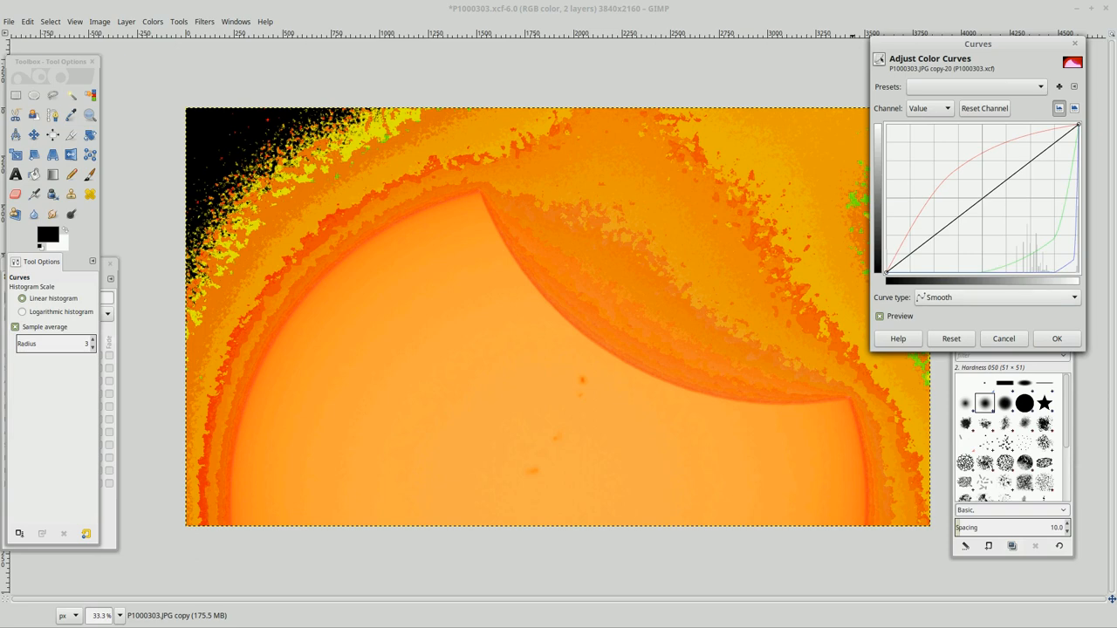
click(995, 296)
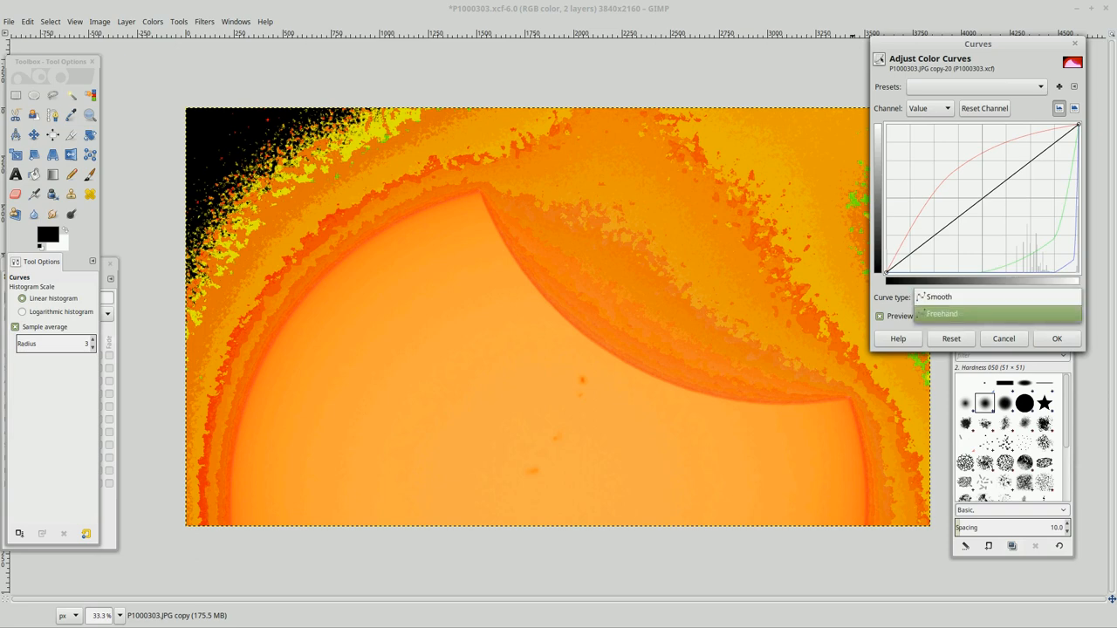
click(942, 313)
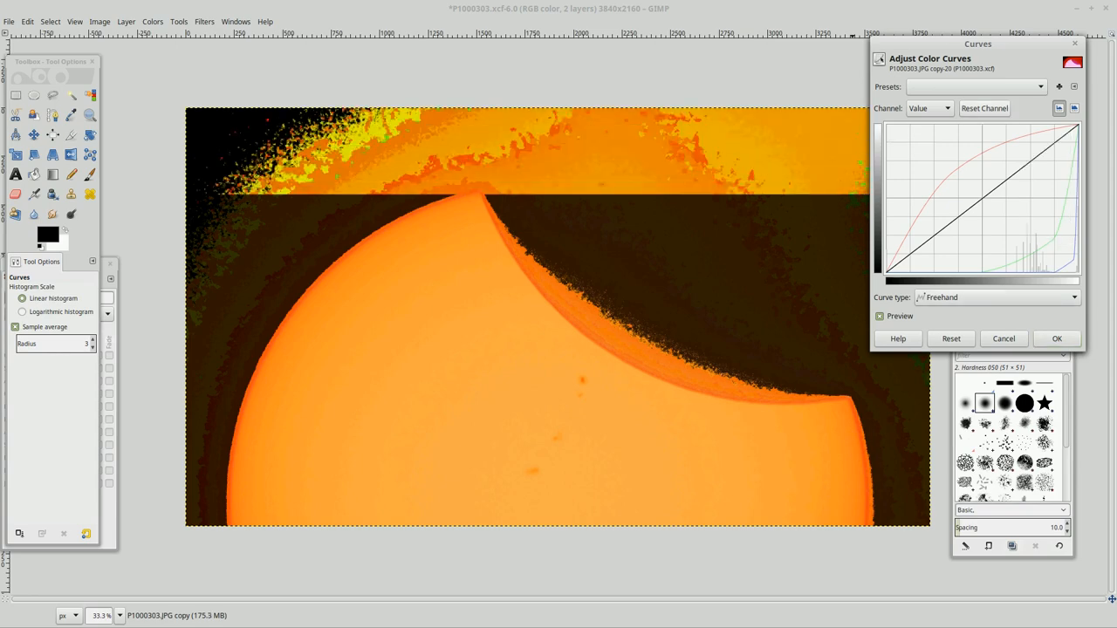
Reshape the red channel curve into a smooth upward arc
click(927, 107)
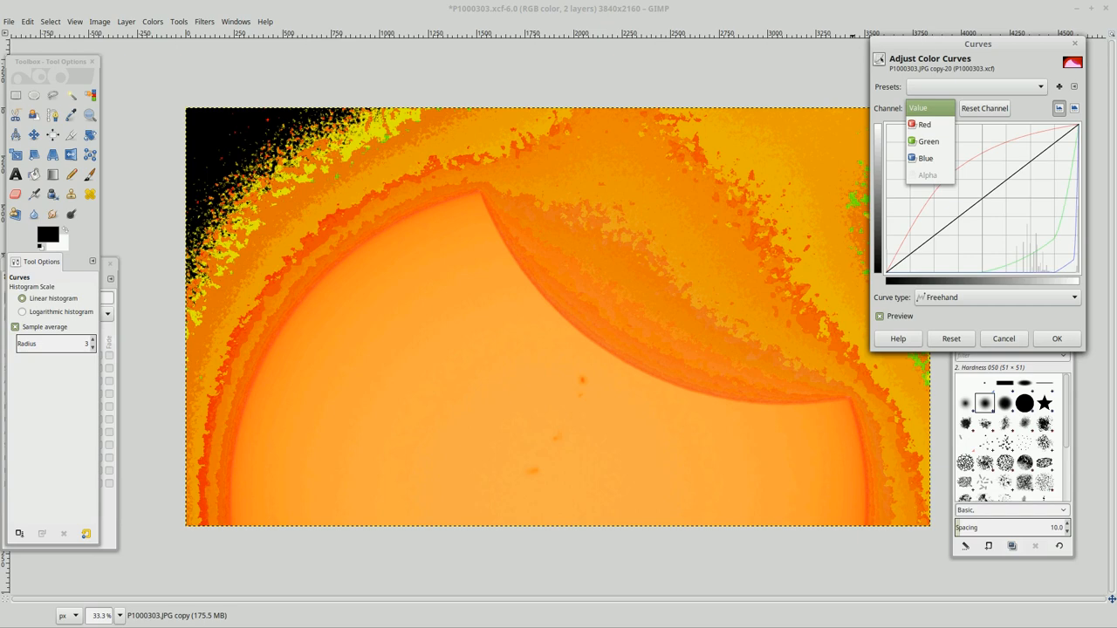
click(924, 124)
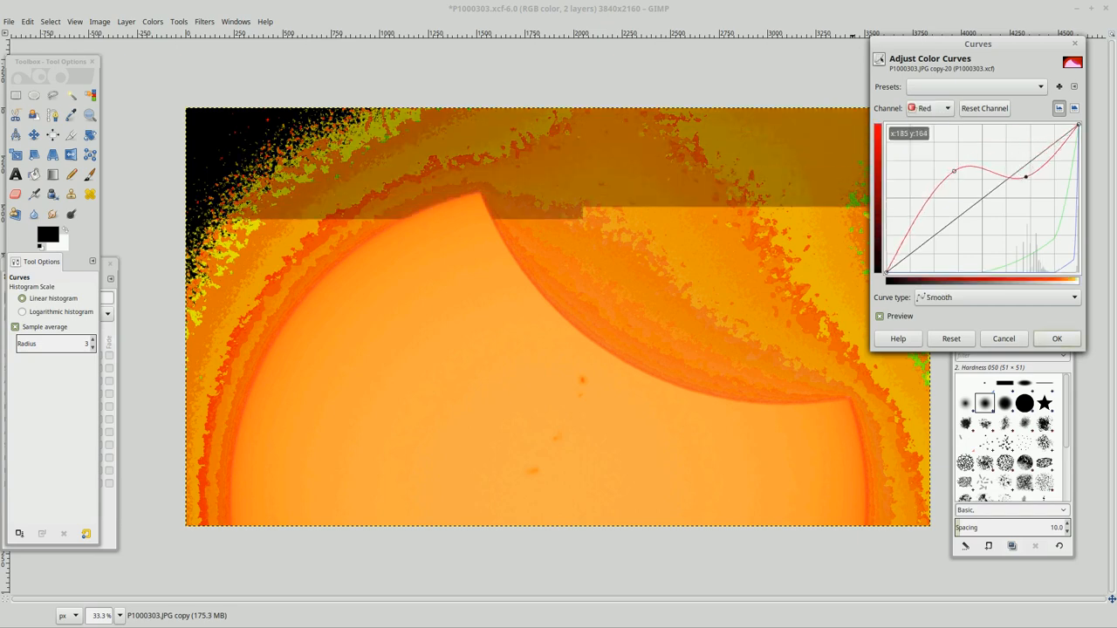
drag(1025, 177, 997, 139)
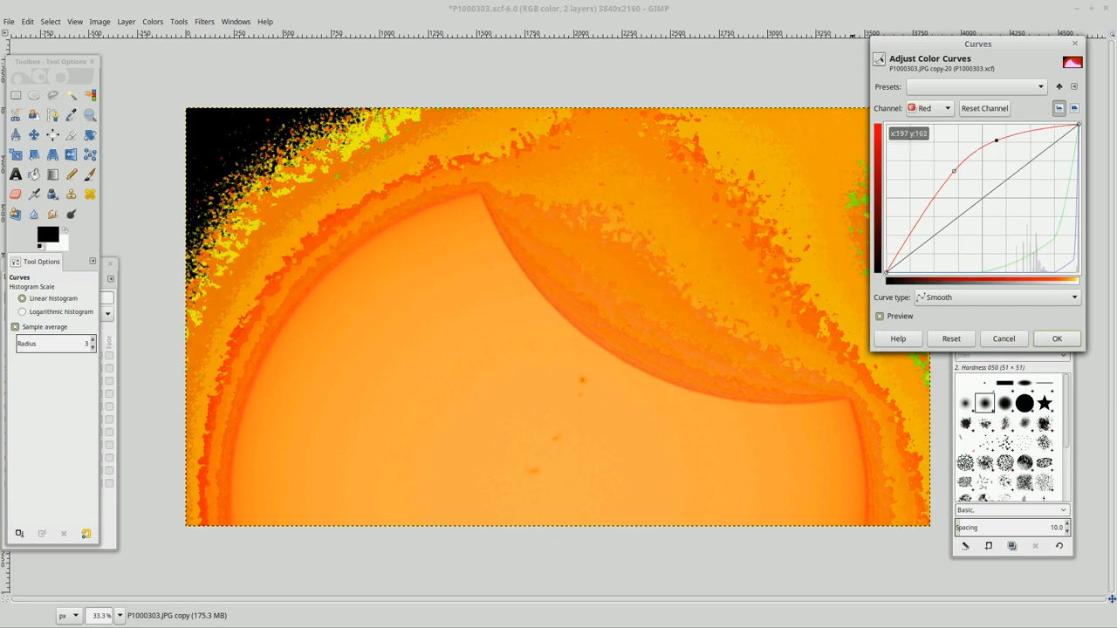
drag(1023, 141, 1022, 172)
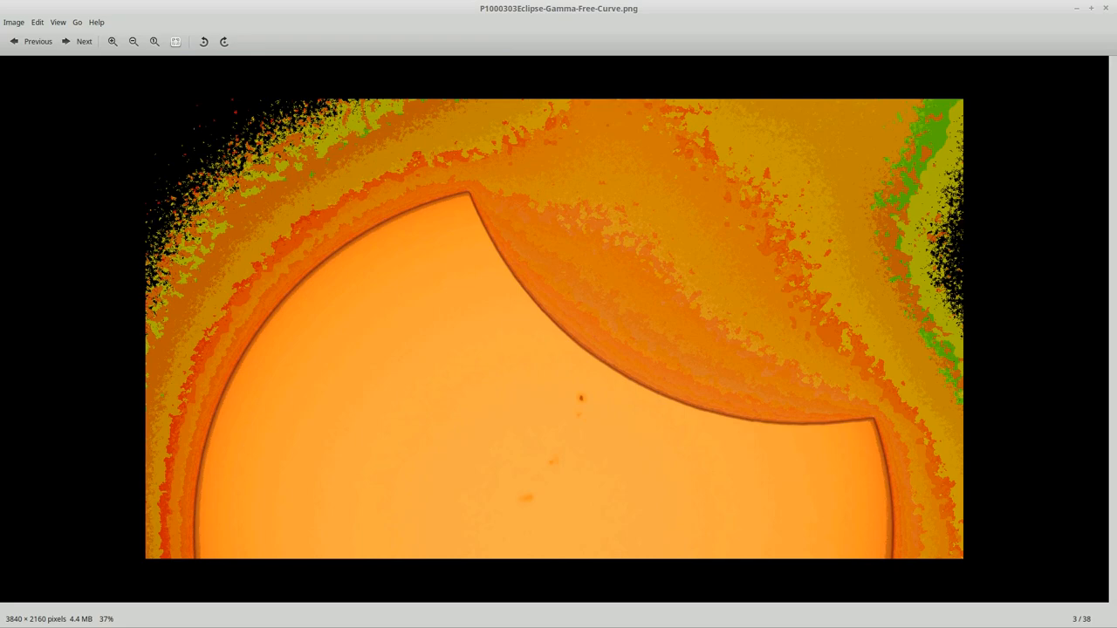
Zoom in on the exported PNG, then zoom out and fit the whole eclipse in the window
click(112, 41)
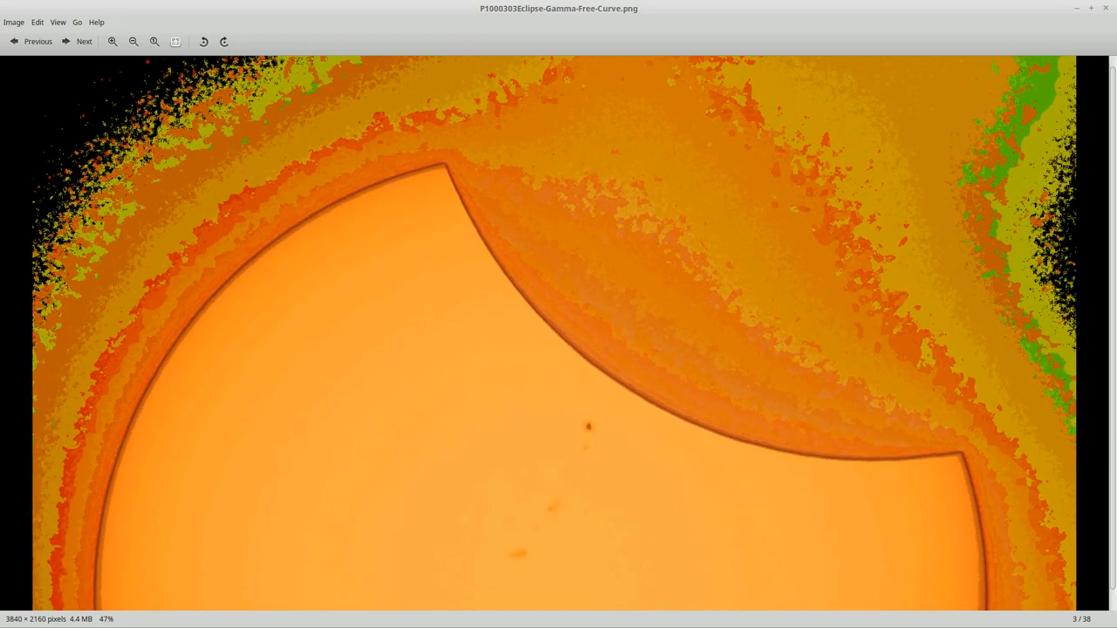
click(112, 41)
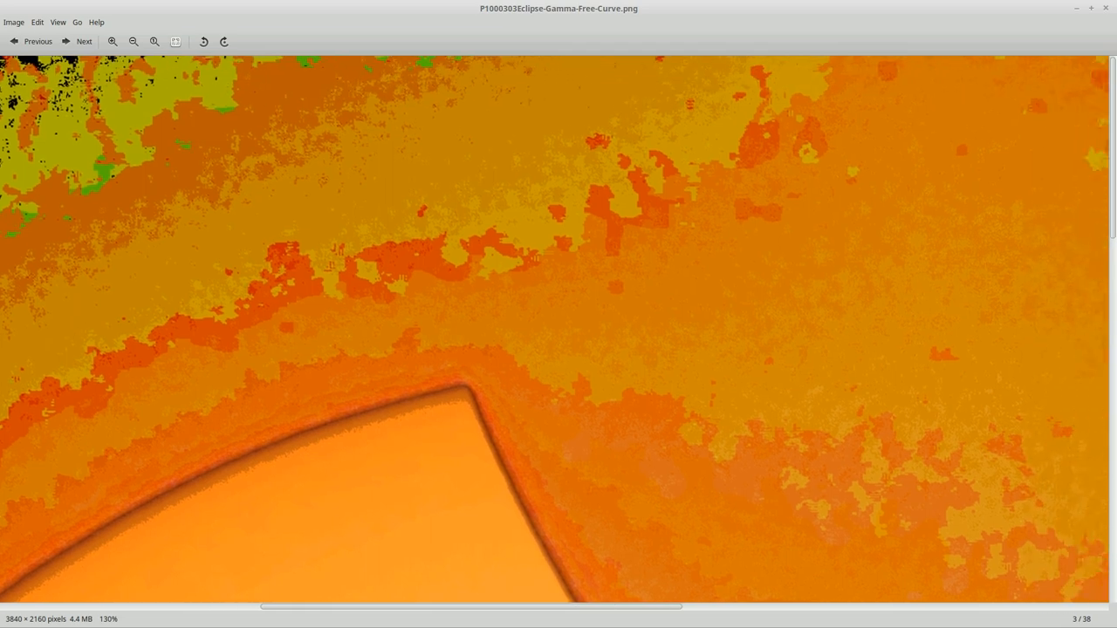
click(133, 41)
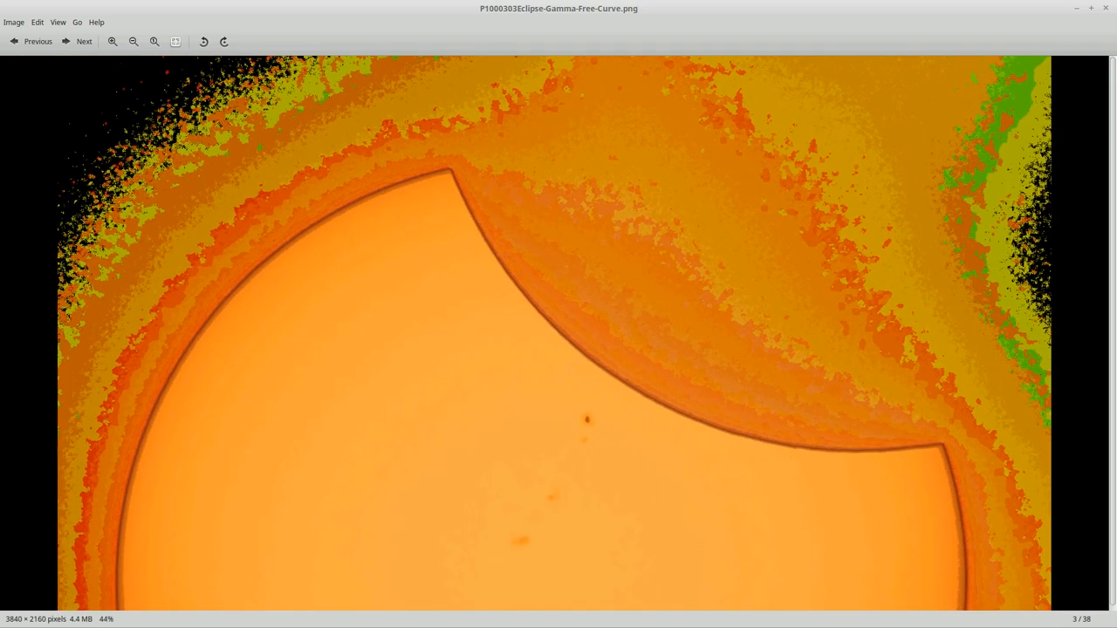
click(133, 41)
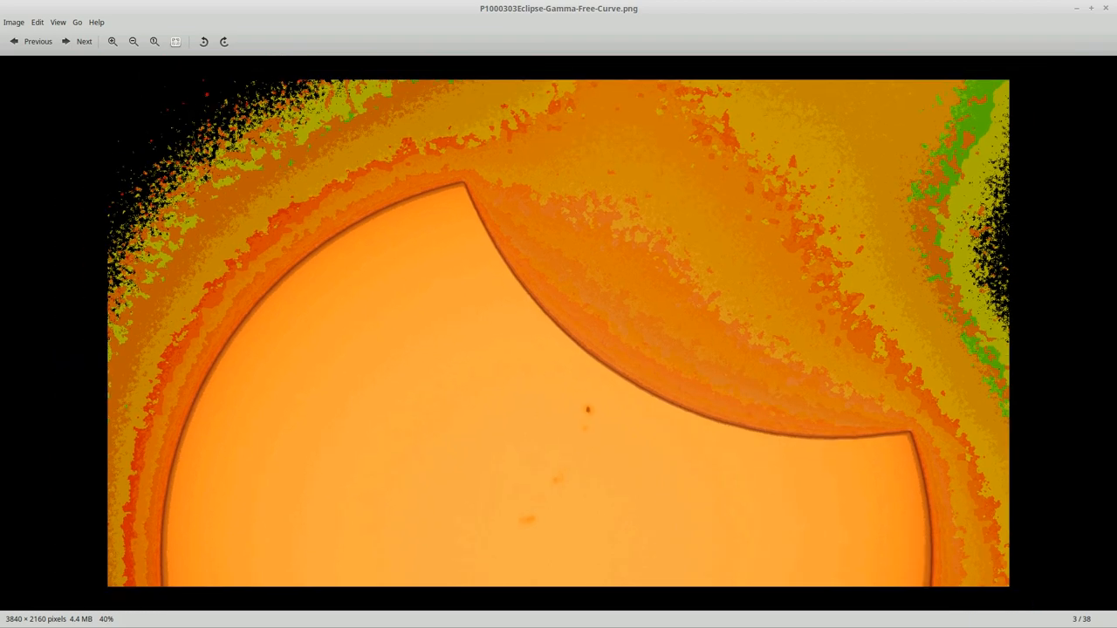
click(111, 42)
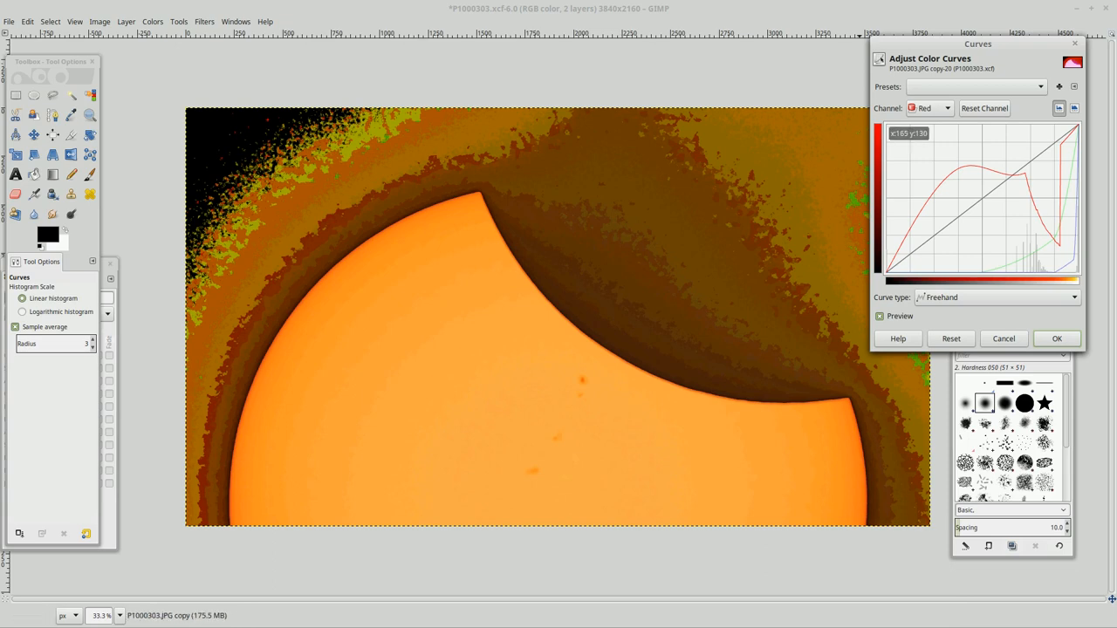
Sketch on the green curve, reset it to a straight line, and return to the Value channel
click(949, 107)
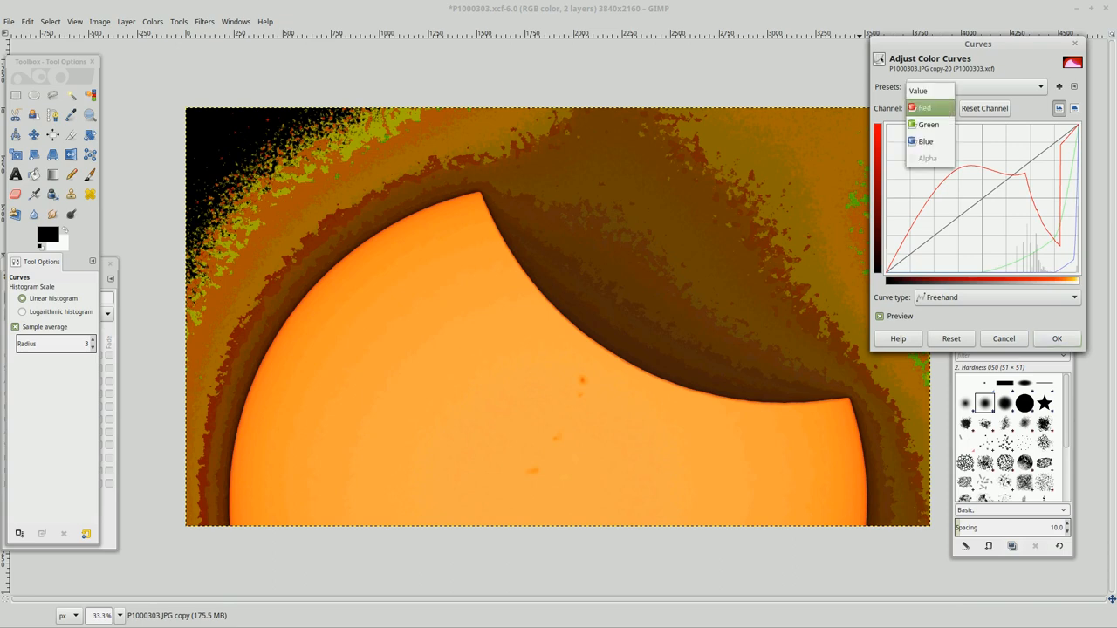
mouse_move(924, 140)
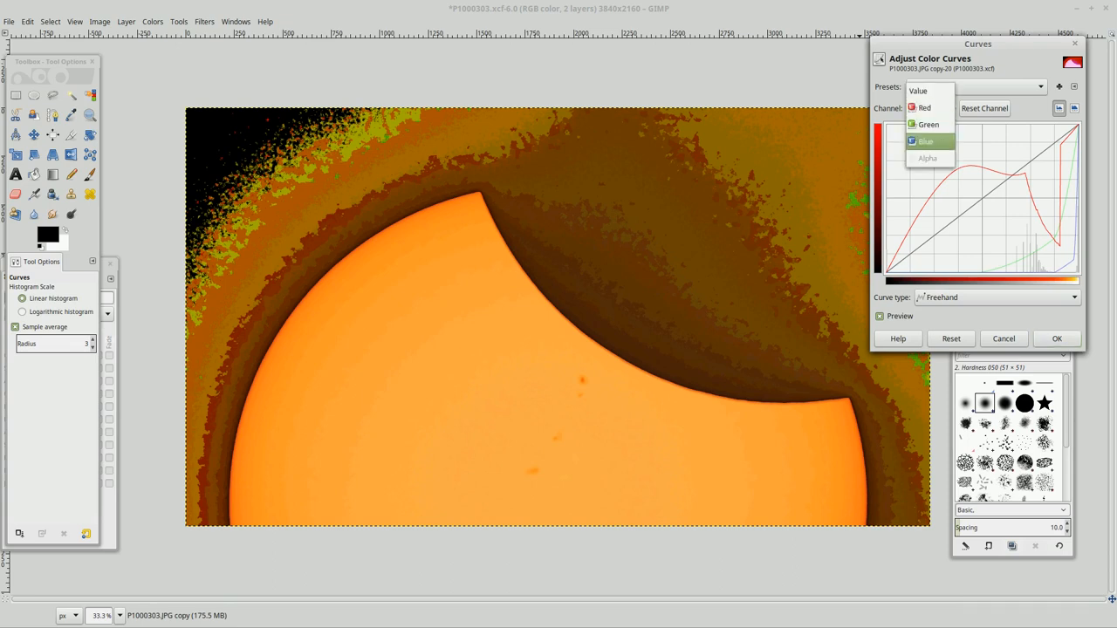
click(927, 124)
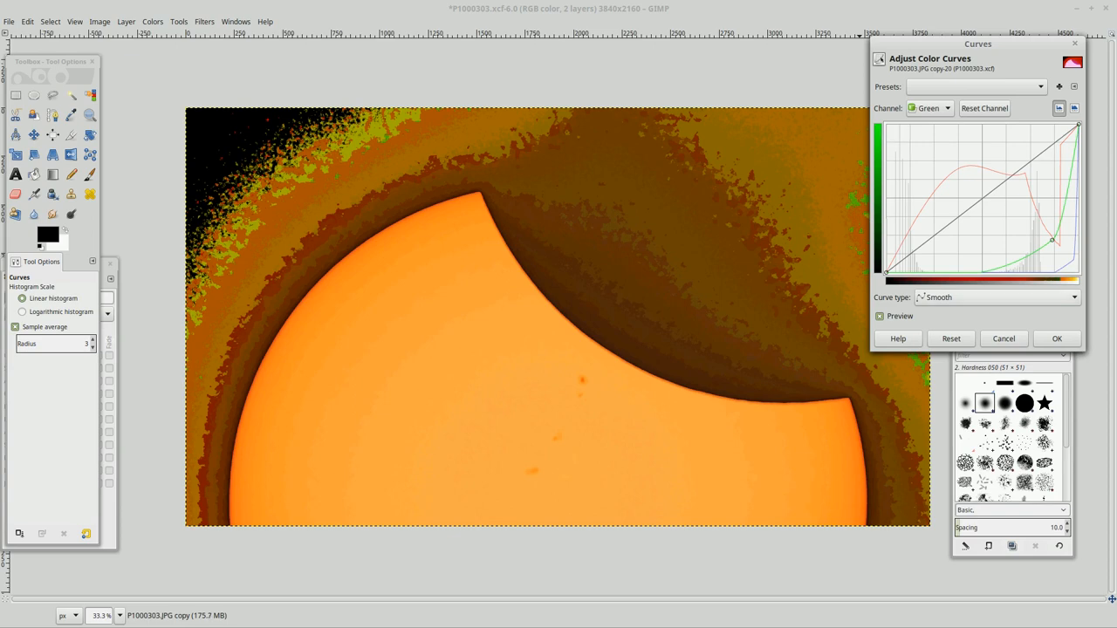
drag(1038, 253, 1038, 157)
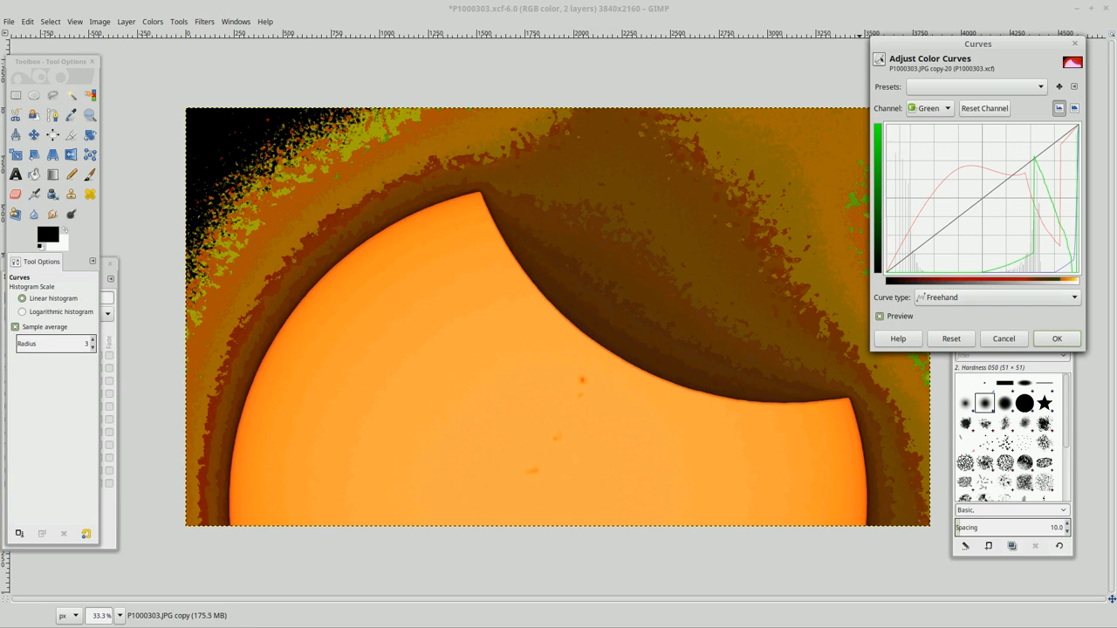
click(947, 107)
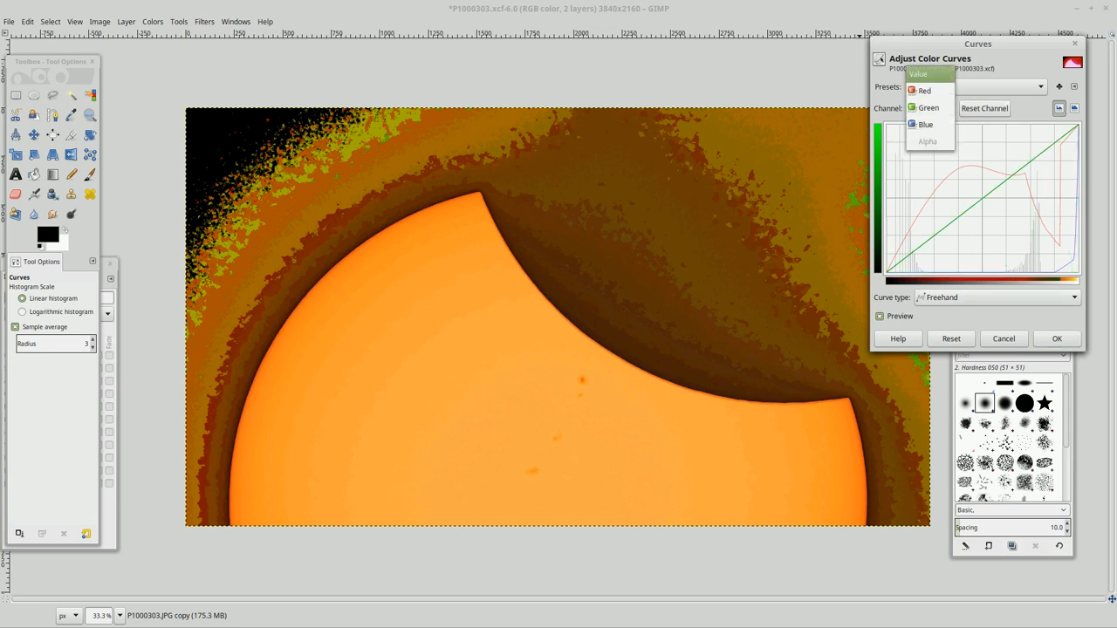
click(918, 74)
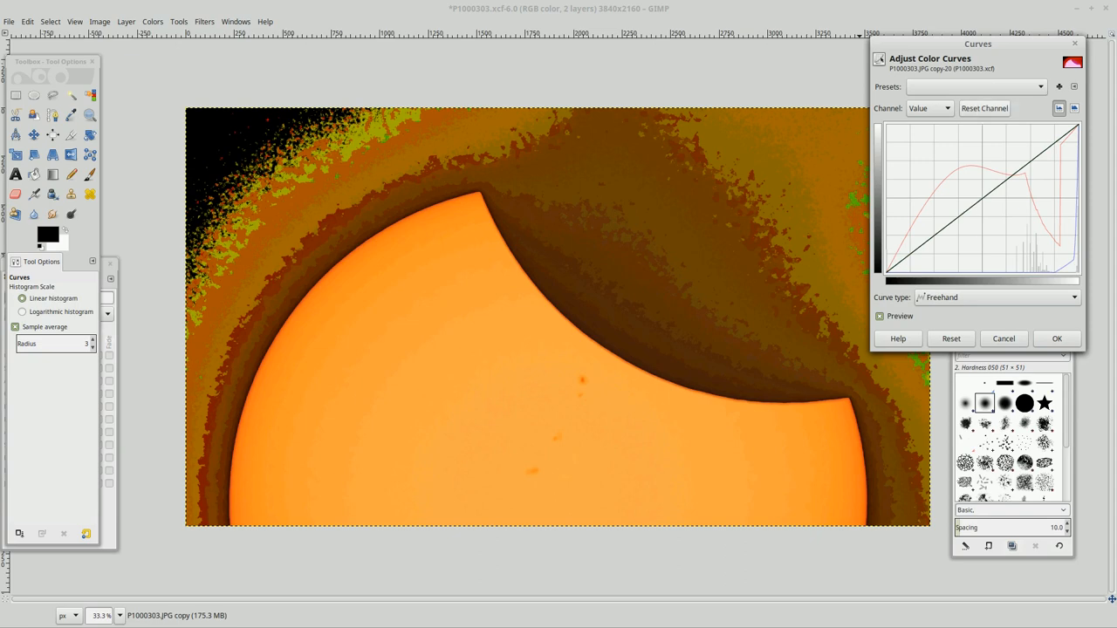
Reset the red and blue channel curves to straight lines
click(927, 107)
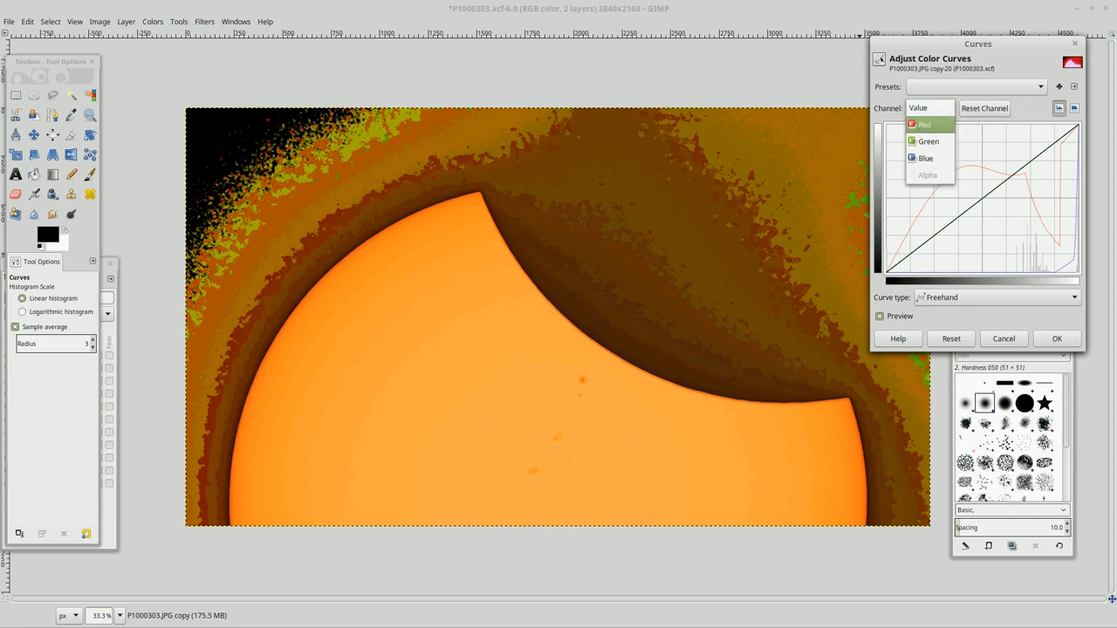
click(923, 124)
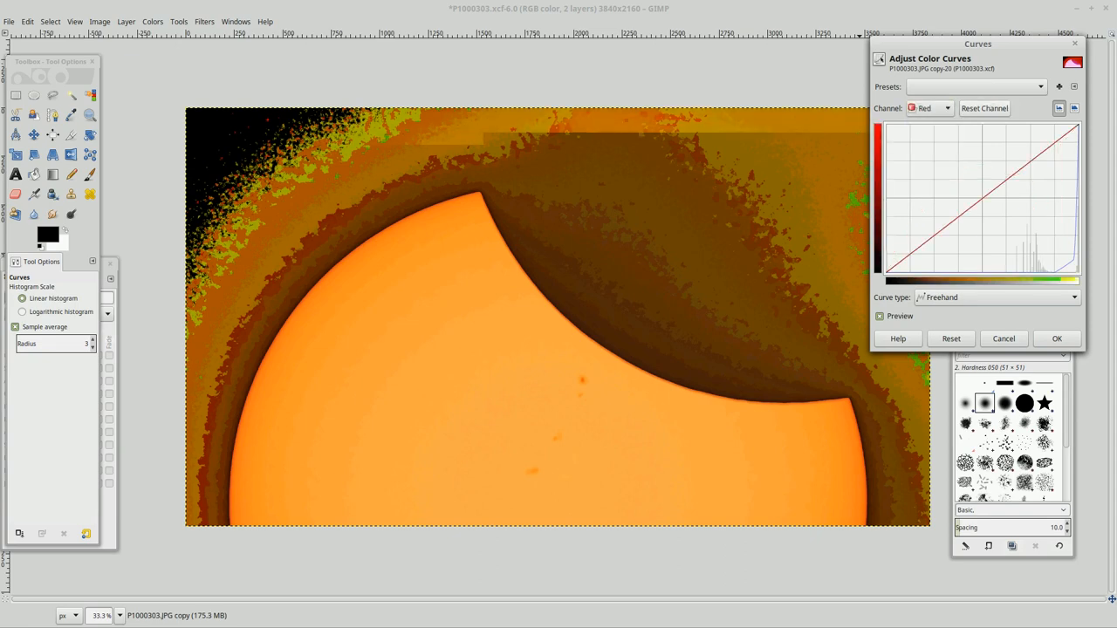
click(947, 107)
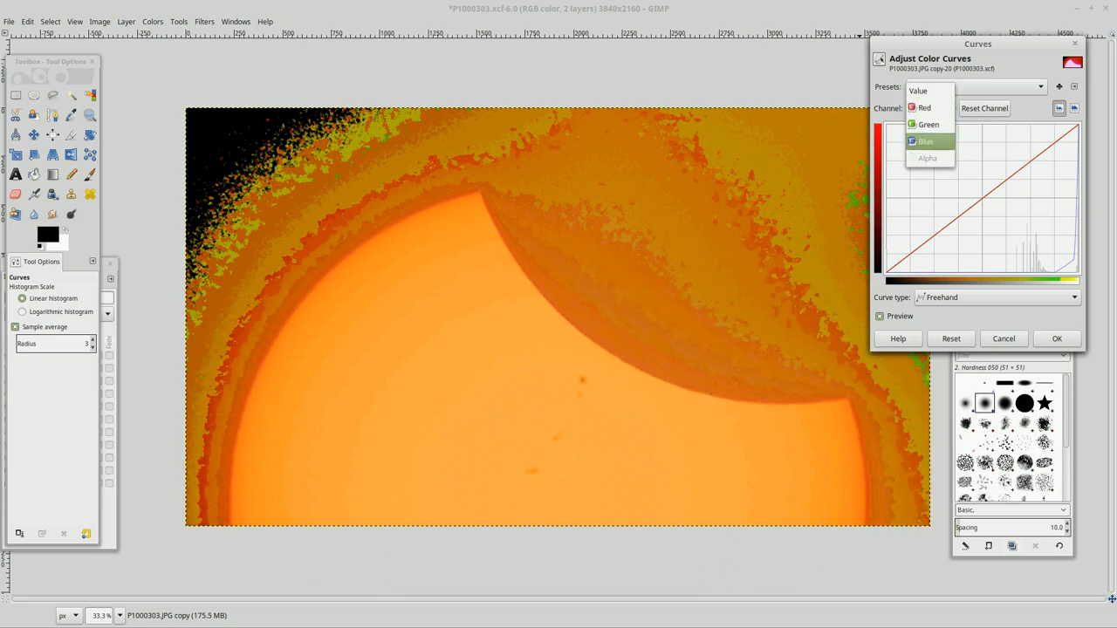
click(925, 142)
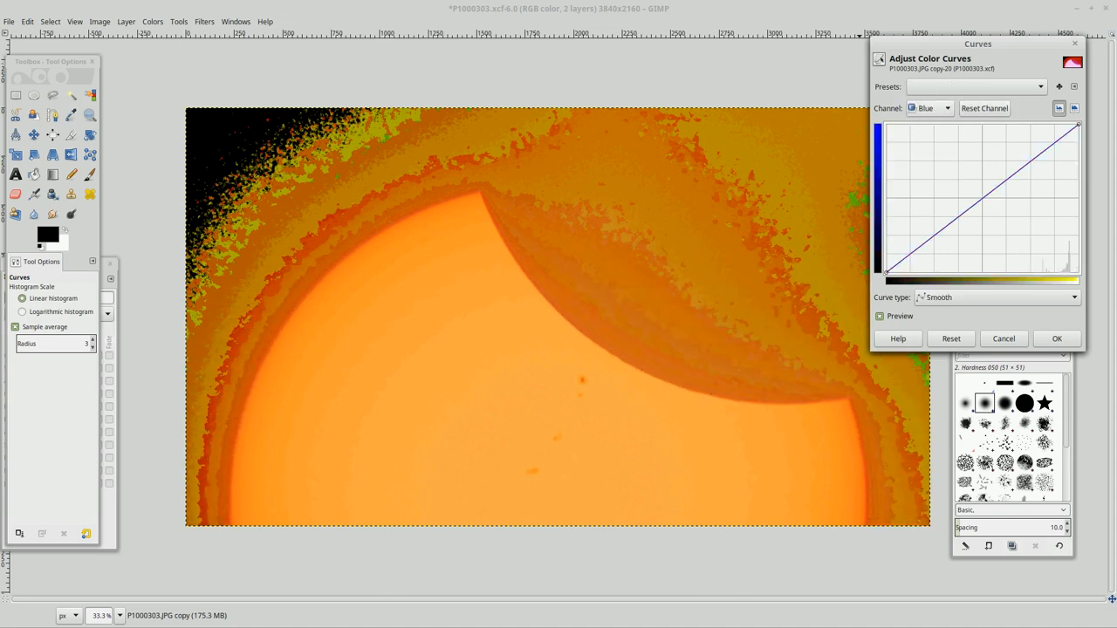
click(947, 107)
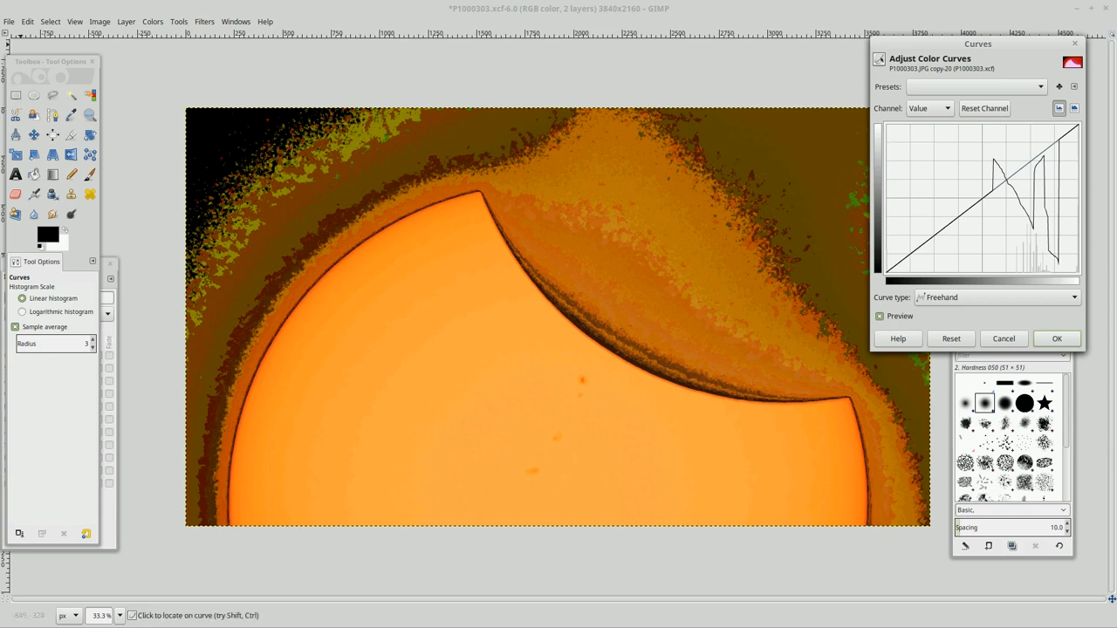
Export the image as Eclipse-color-curves.png with PNG compression level 0
click(9, 21)
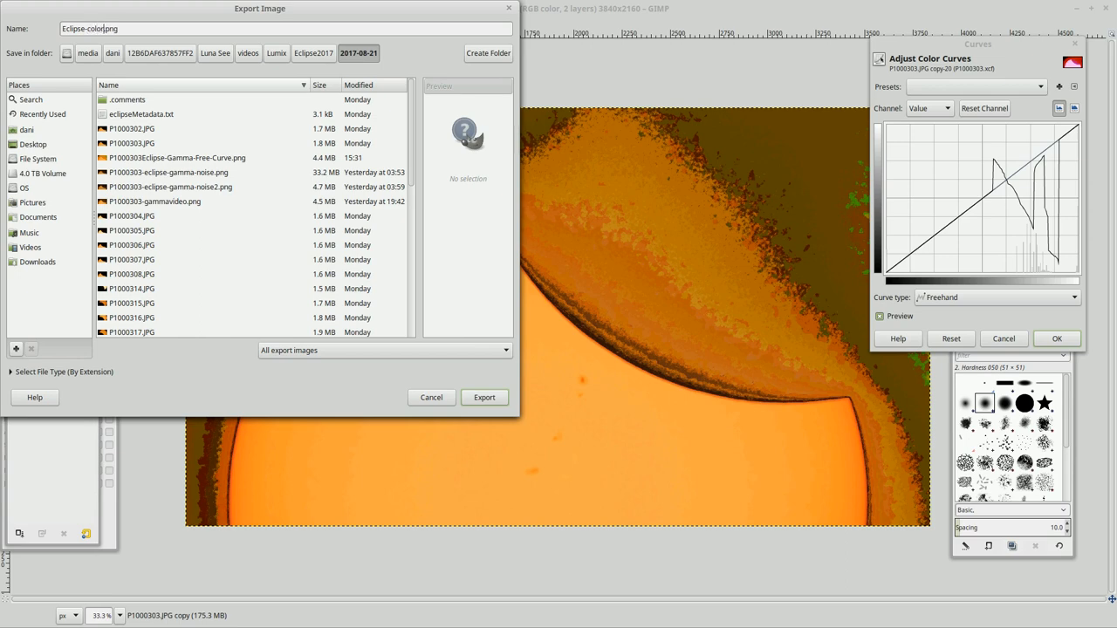
text(-cur)
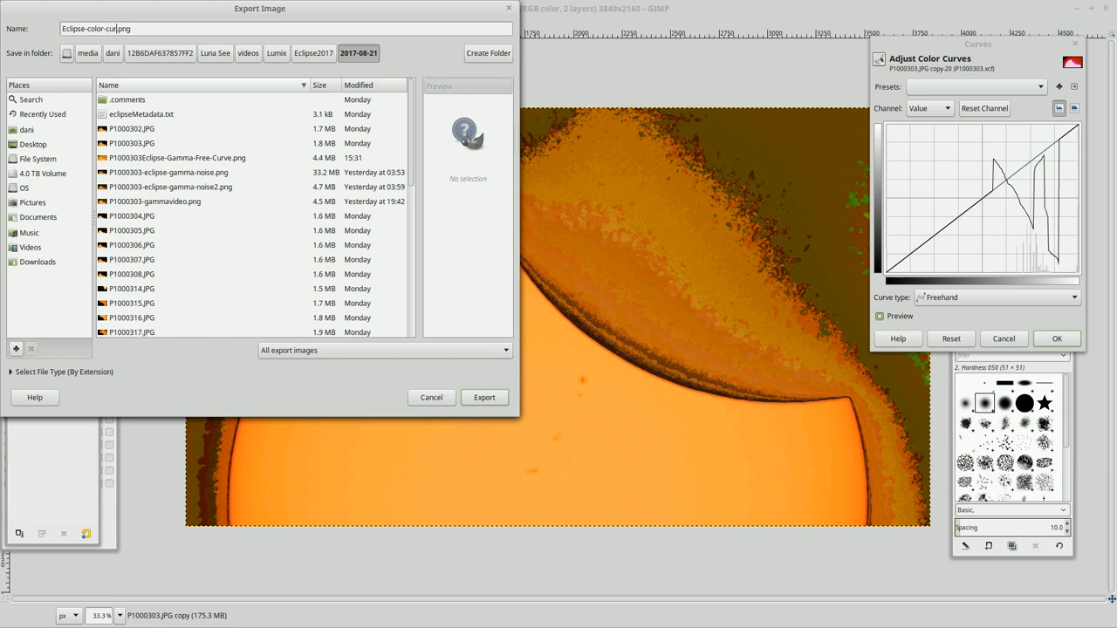
text(ves)
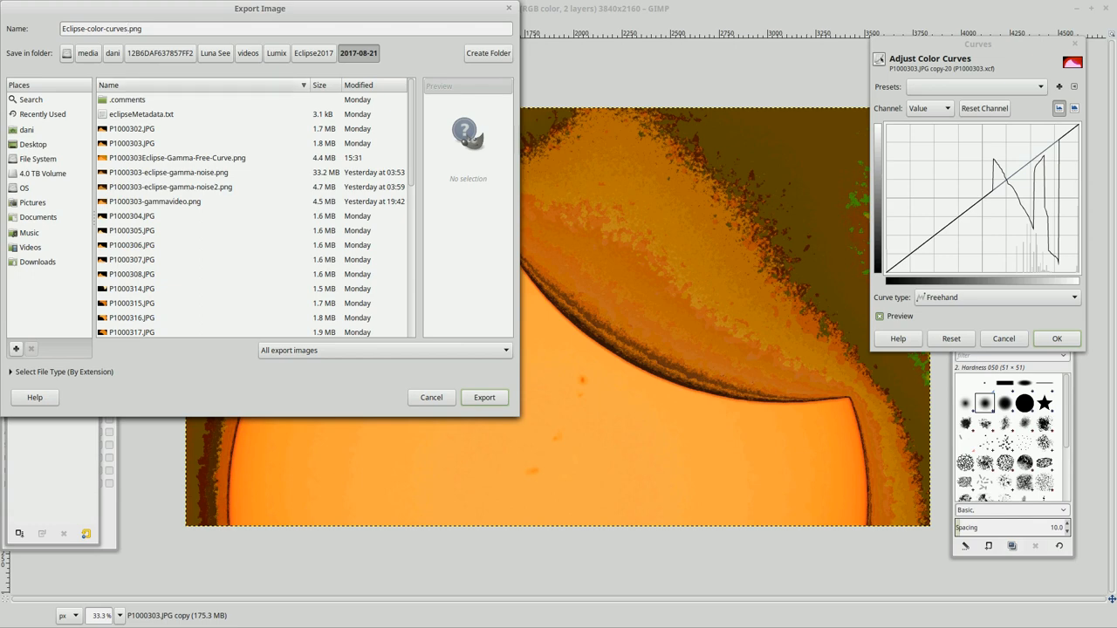
click(484, 397)
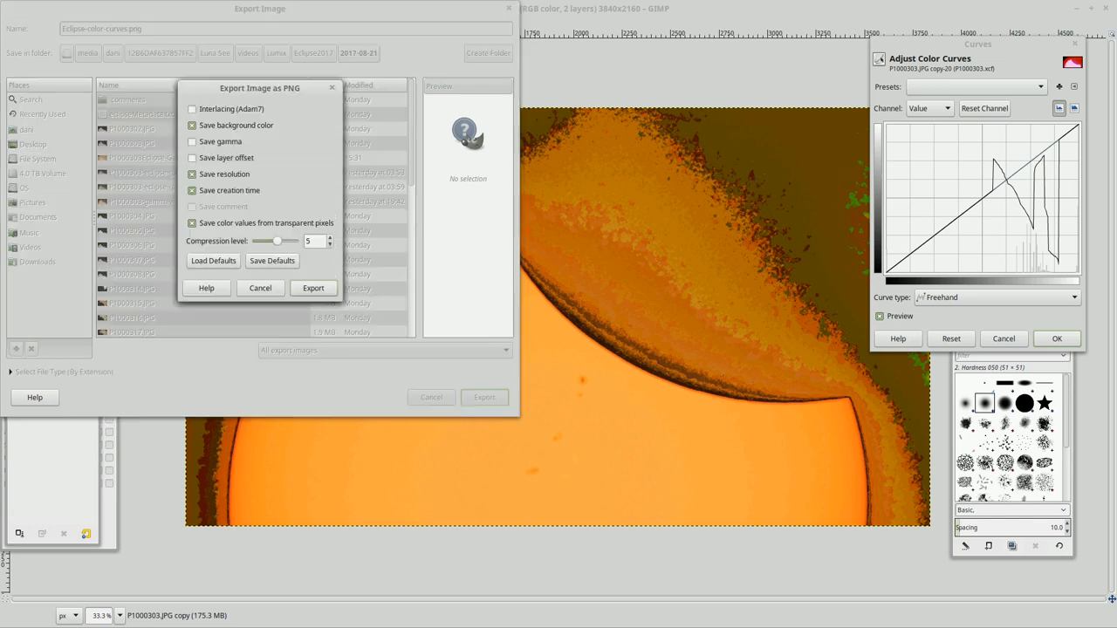
drag(277, 241, 254, 241)
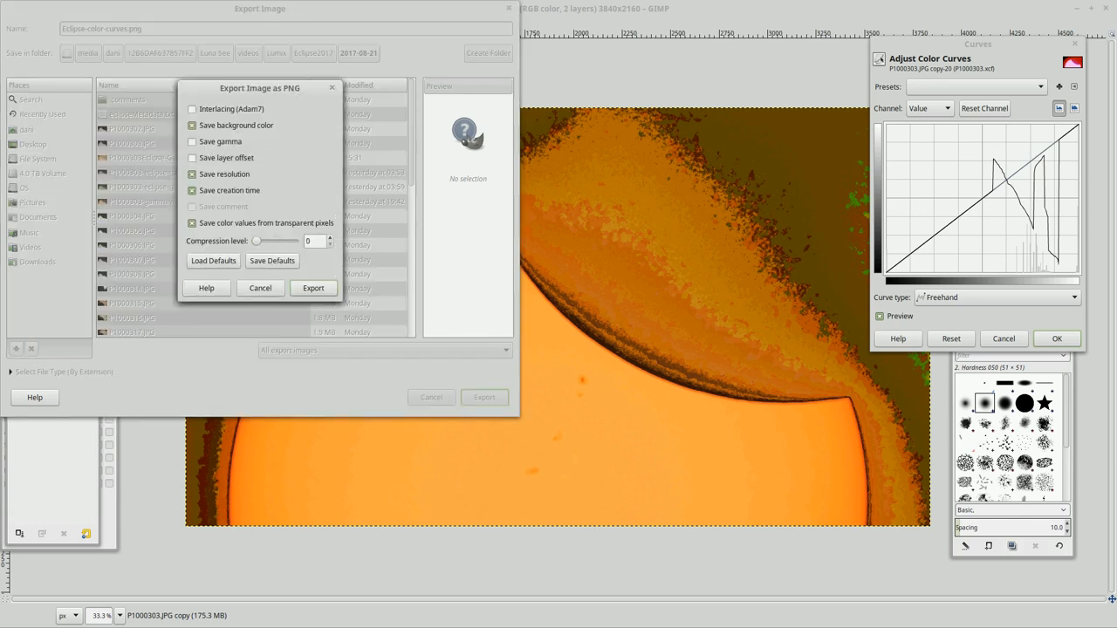
click(312, 288)
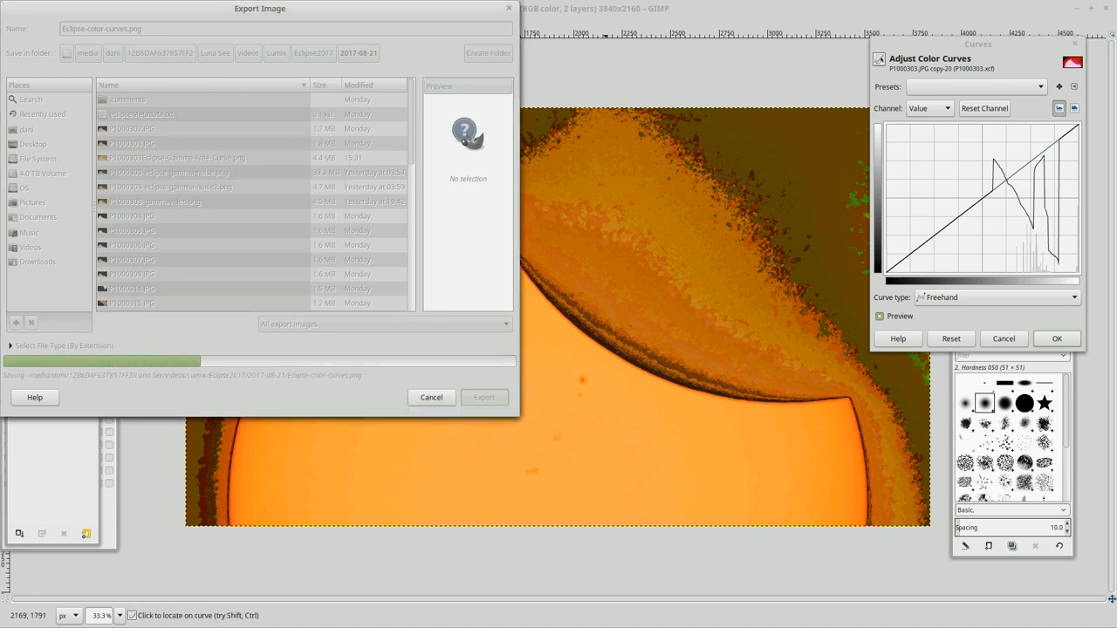
click(484, 397)
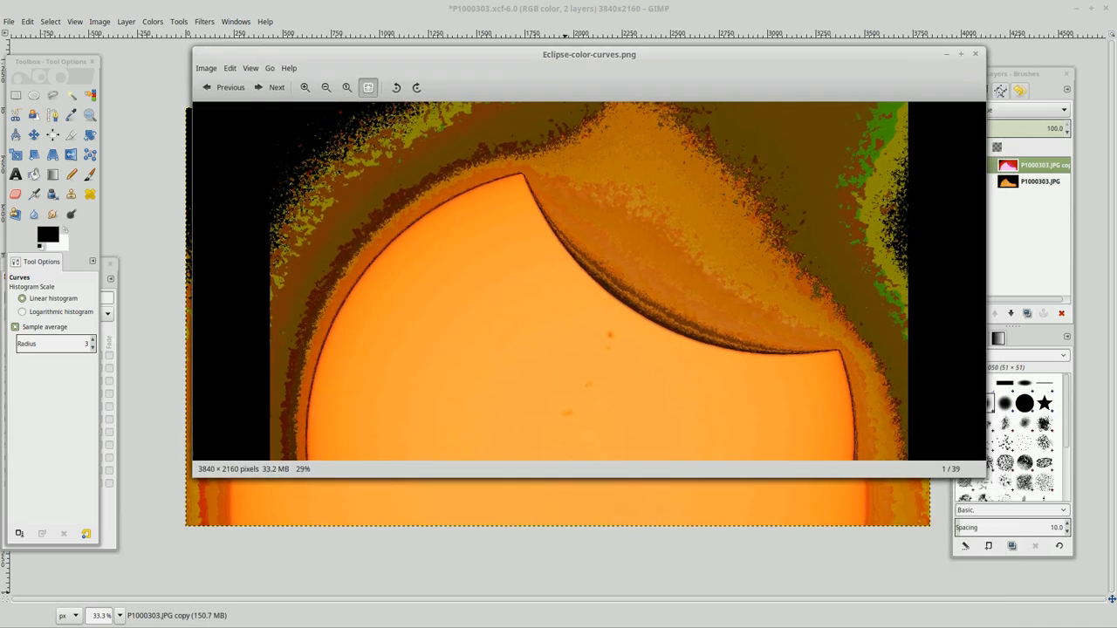
Move the xviewer window showing Eclipse-color-curves.png over the GIMP canvas to compare the dark rim
drag(589, 54, 520, 91)
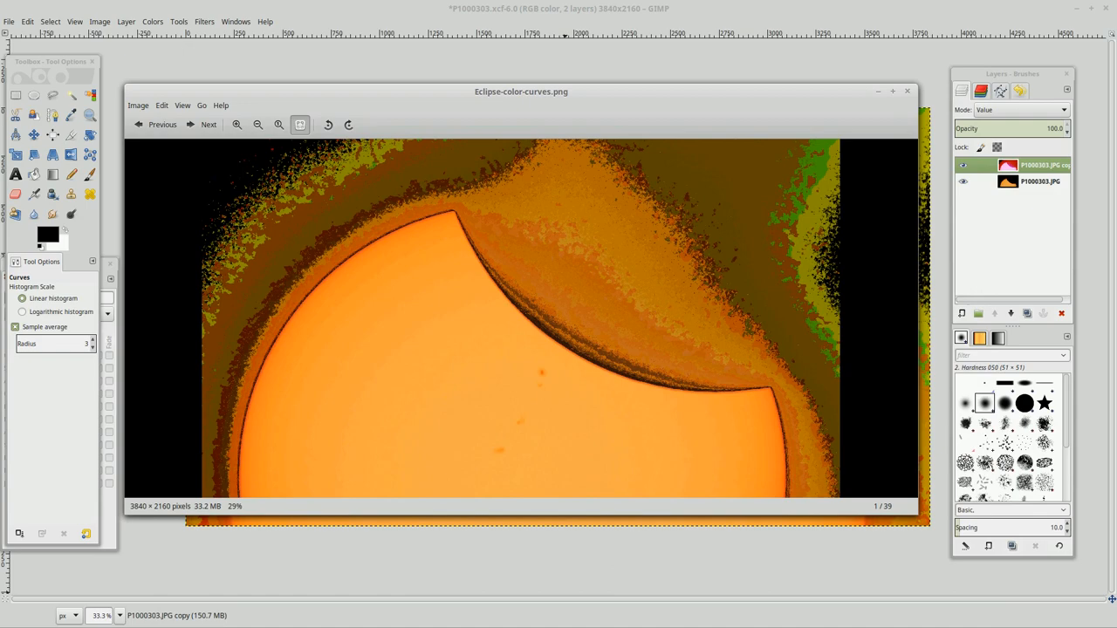